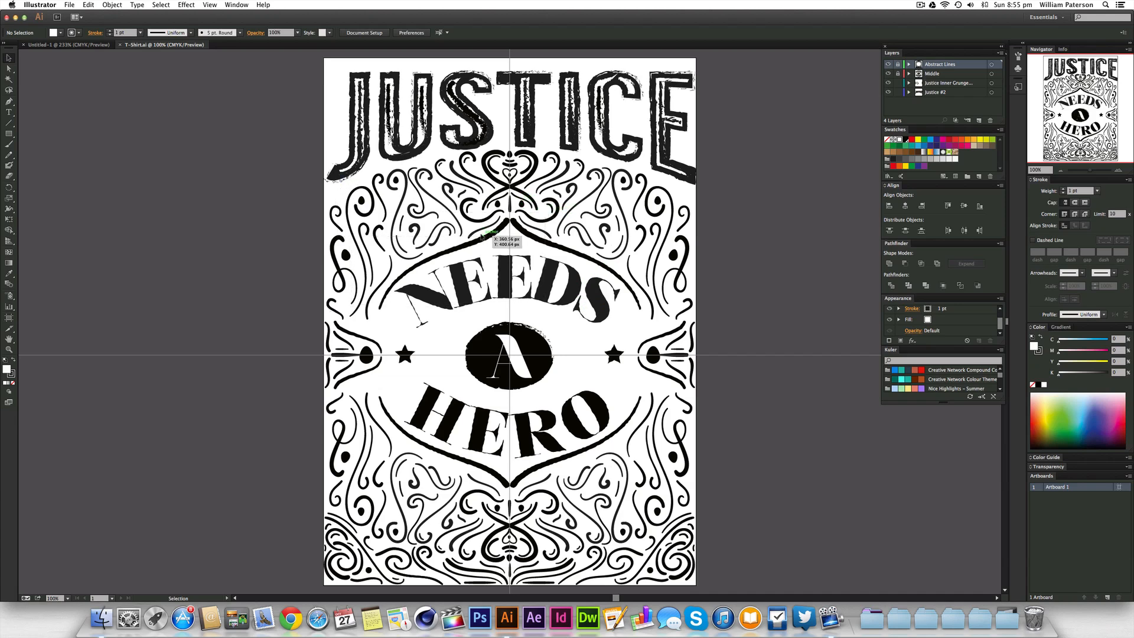
mouse_move(514, 92)
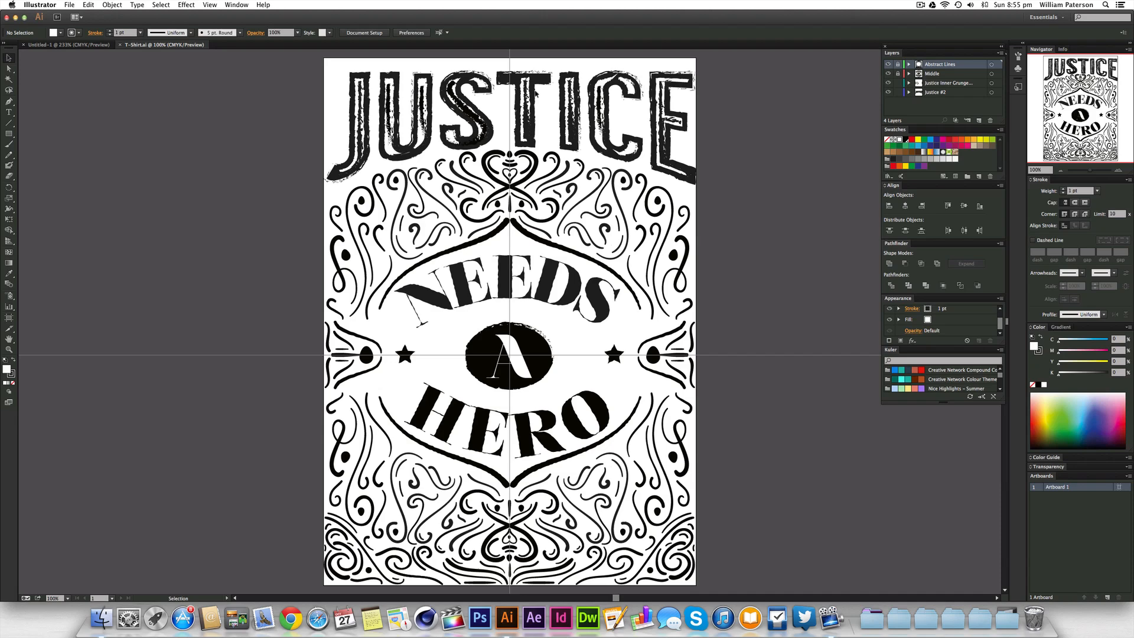
mouse_move(243, 381)
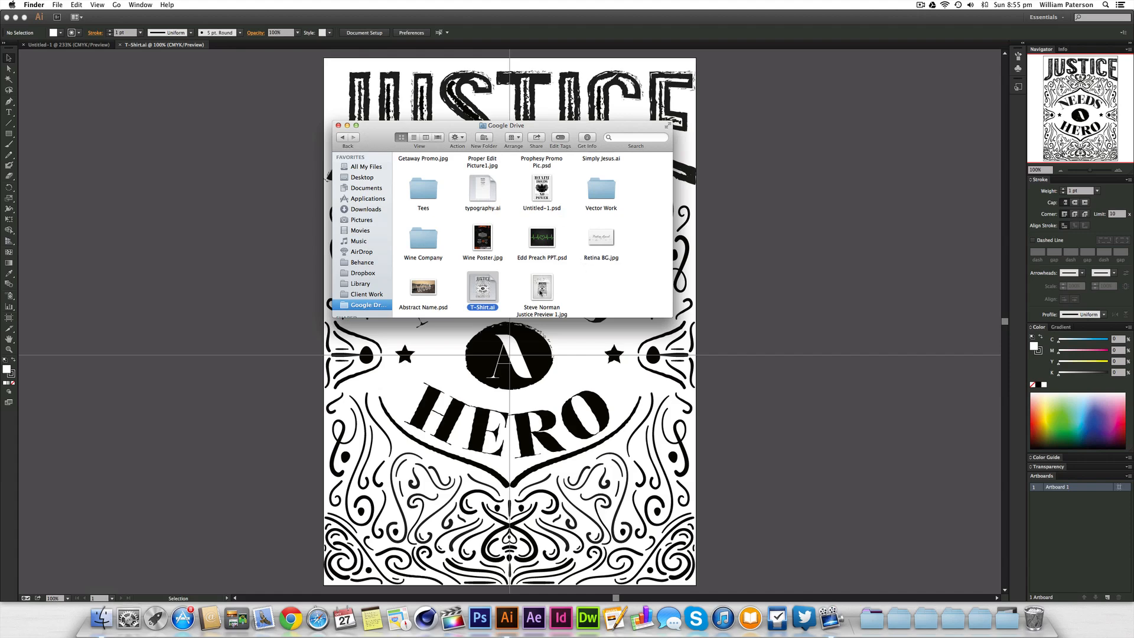
Step: Preview the T-shirt mockup image in Quick Look, then switch to the Untitled-1 document
click(542, 287)
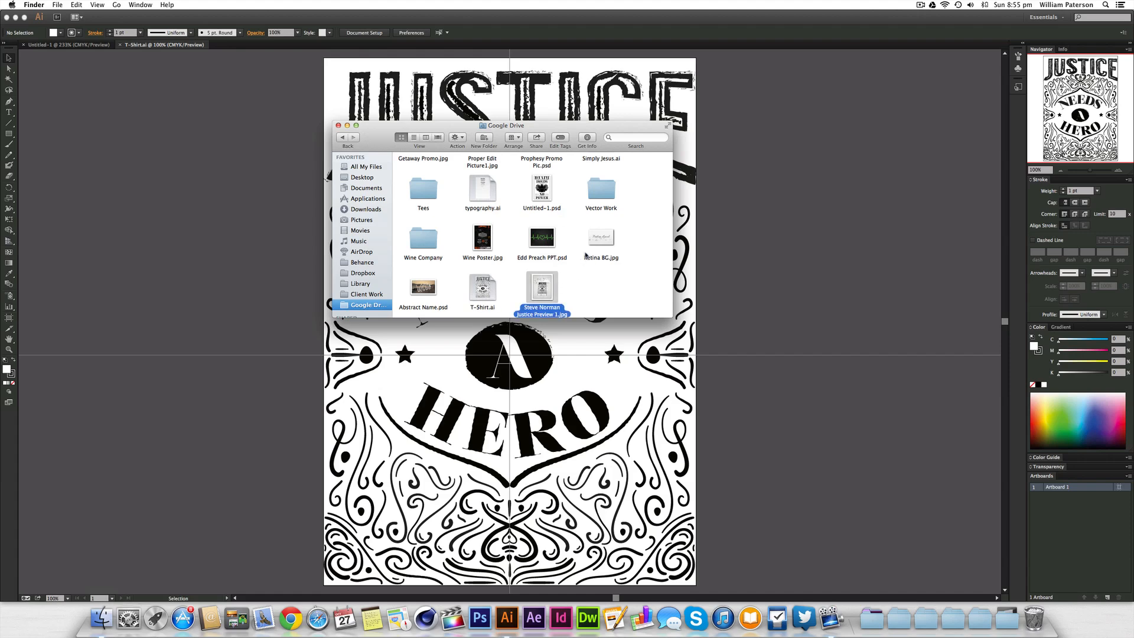
key(space)
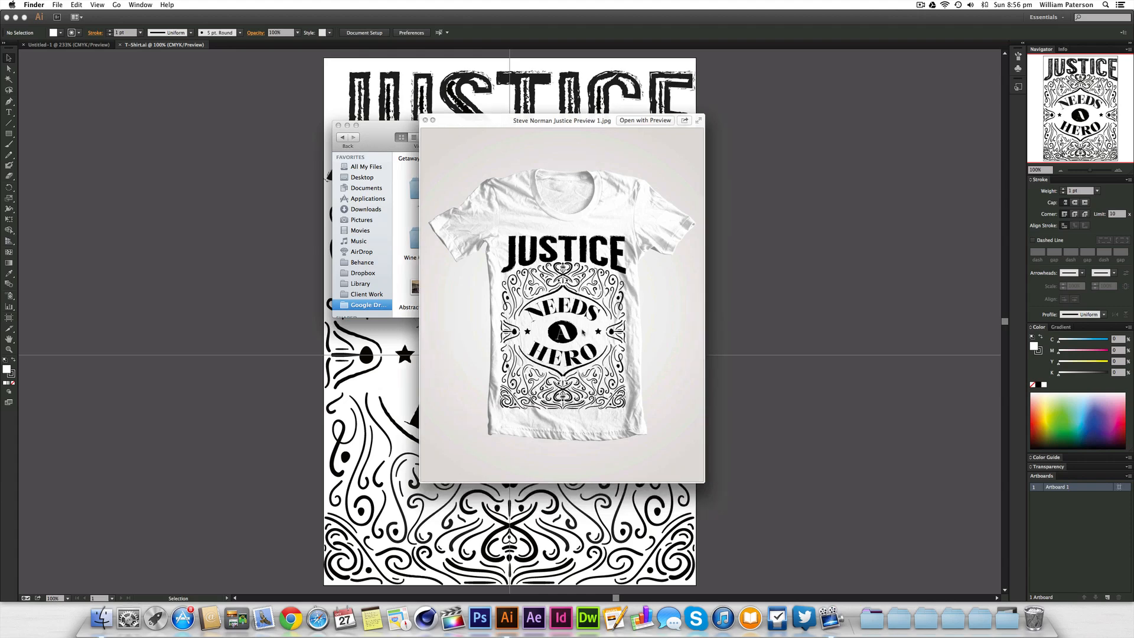
drag(562, 120, 530, 118)
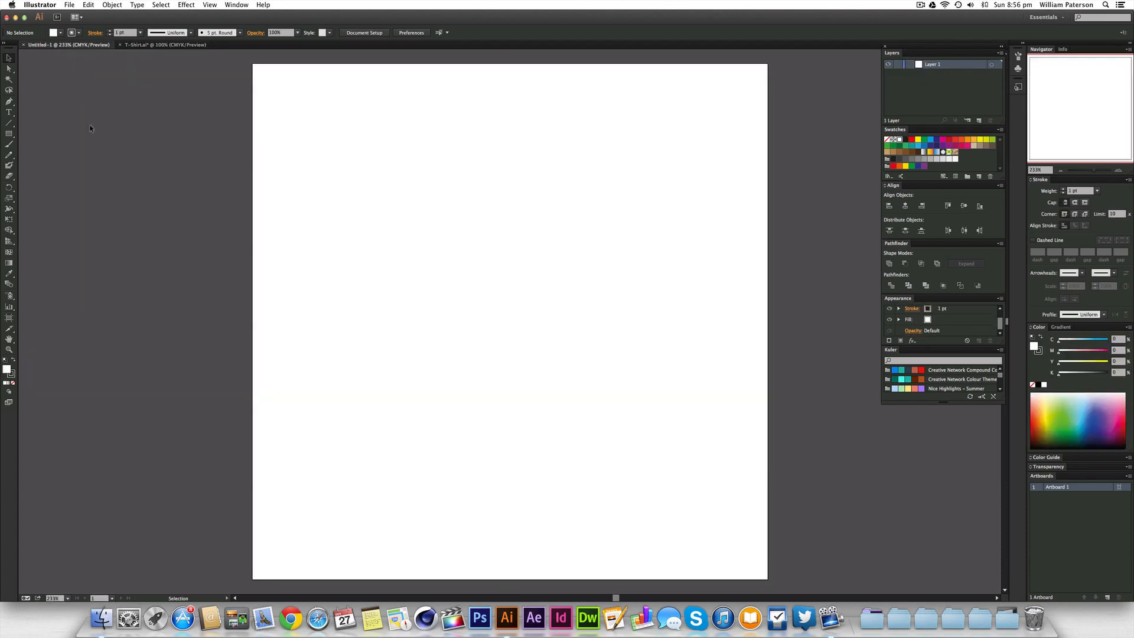
mouse_move(535, 294)
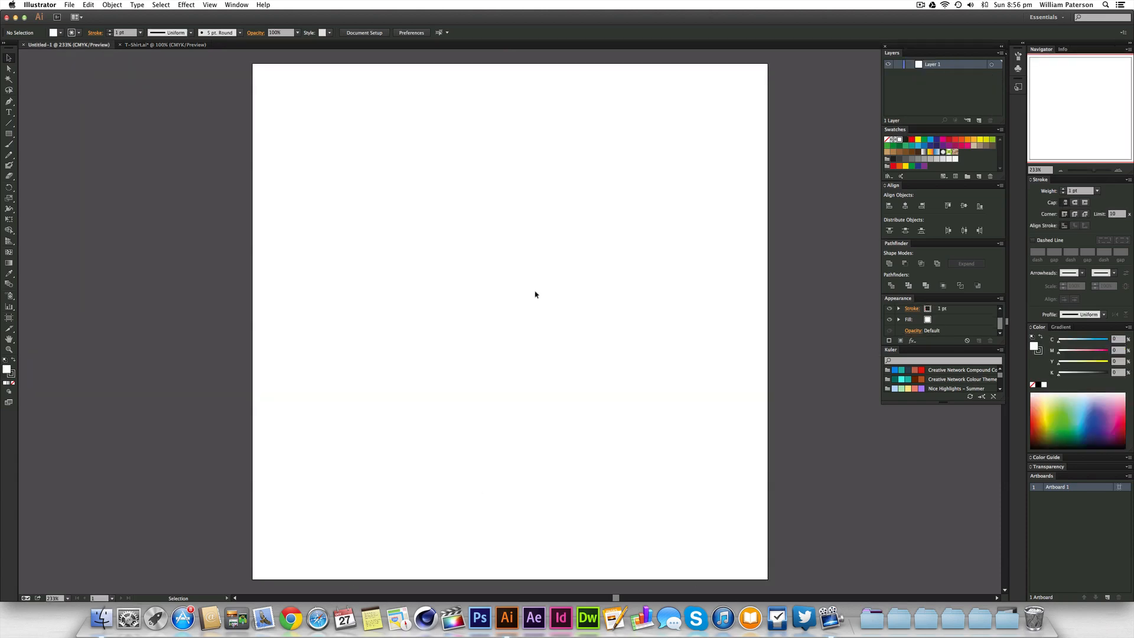
mouse_move(454, 264)
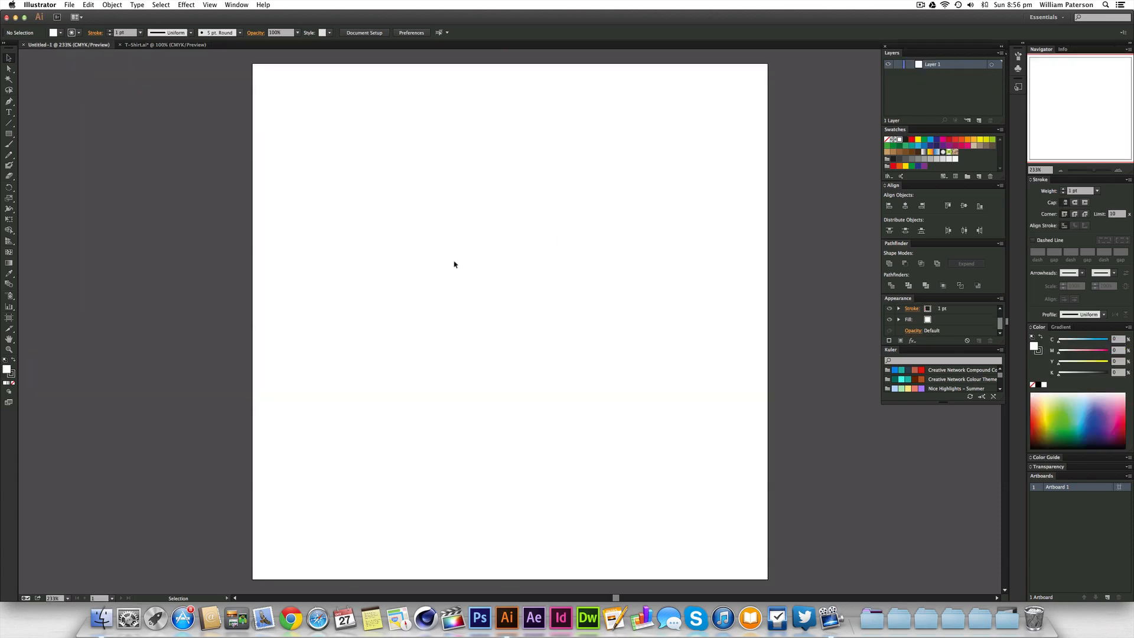
Step: Draw a straight vertical line down the centre of the artboard with the Line Segment tool
click(9, 115)
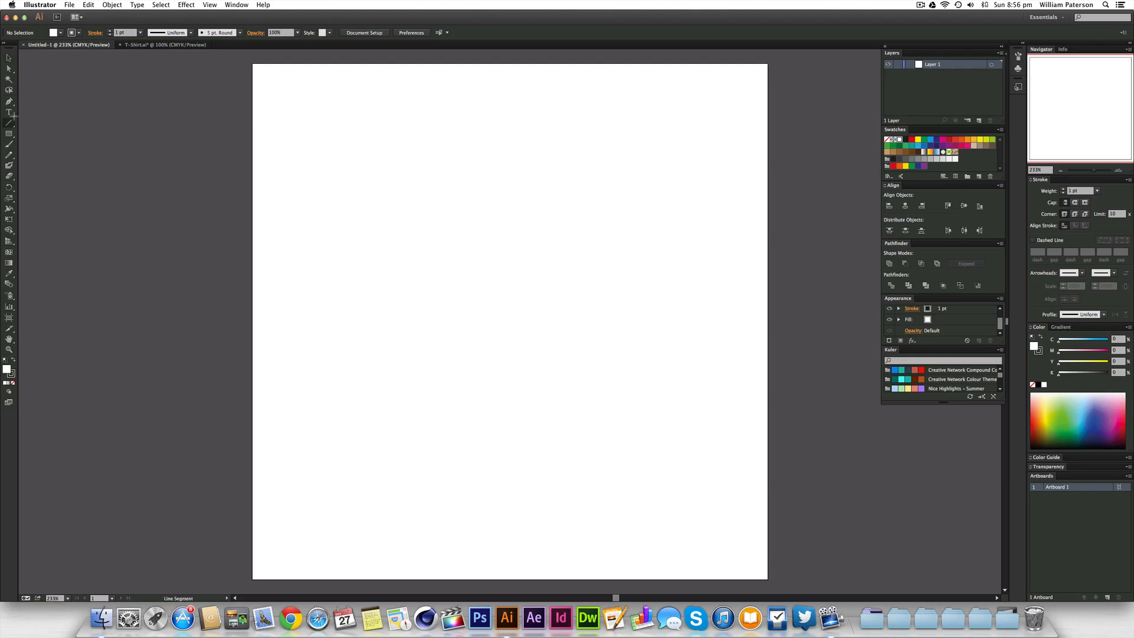
drag(510, 65, 510, 322)
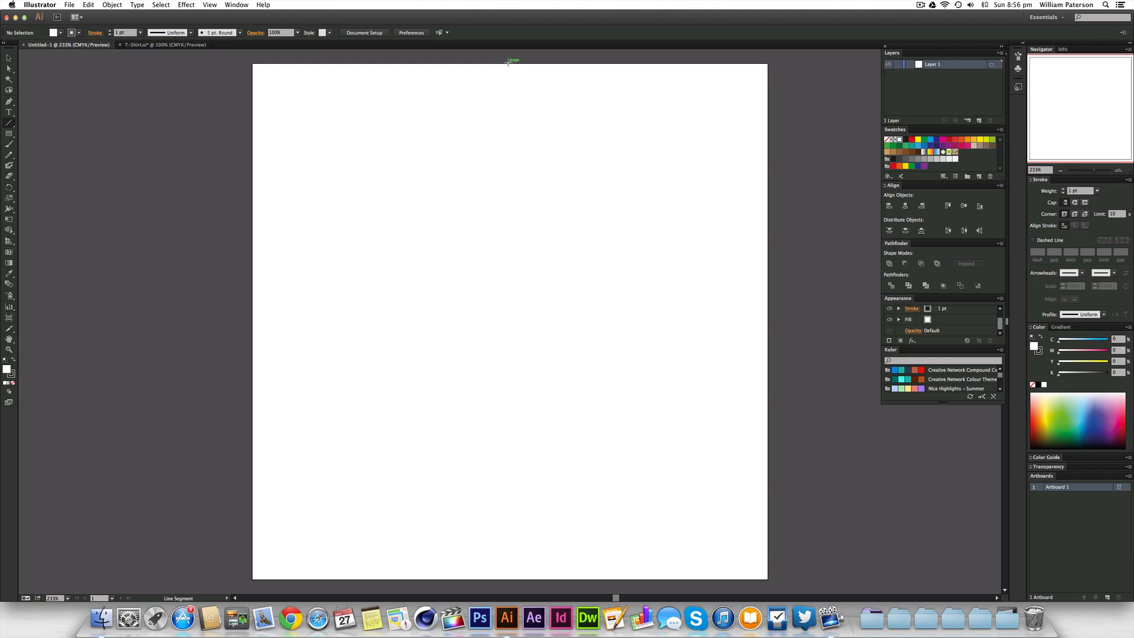
drag(510, 61, 510, 320)
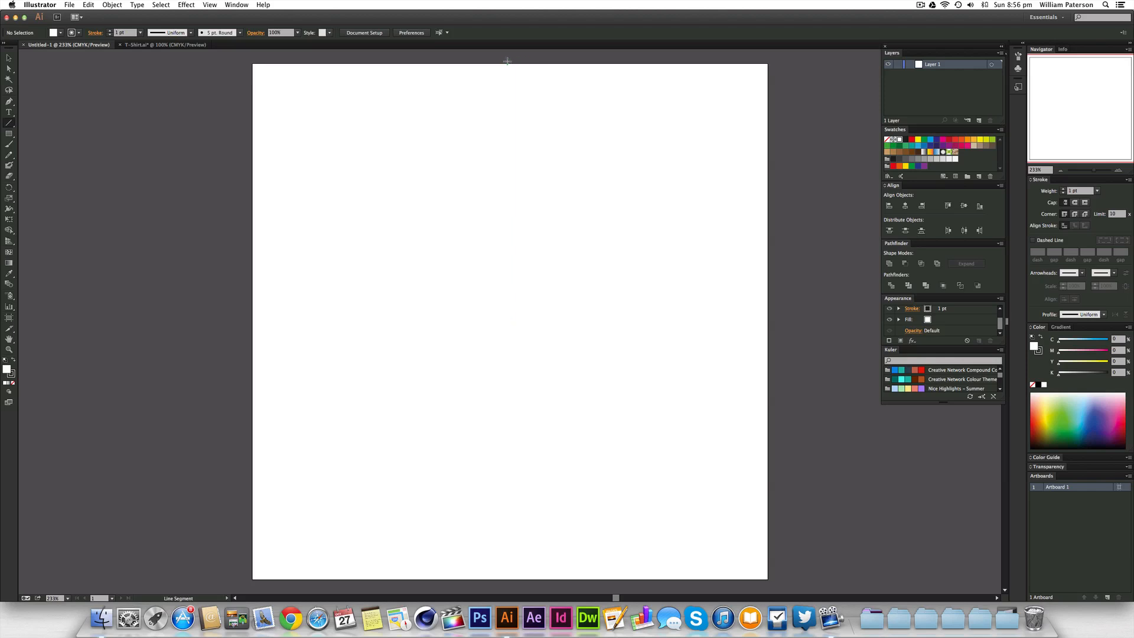
drag(510, 60, 510, 319)
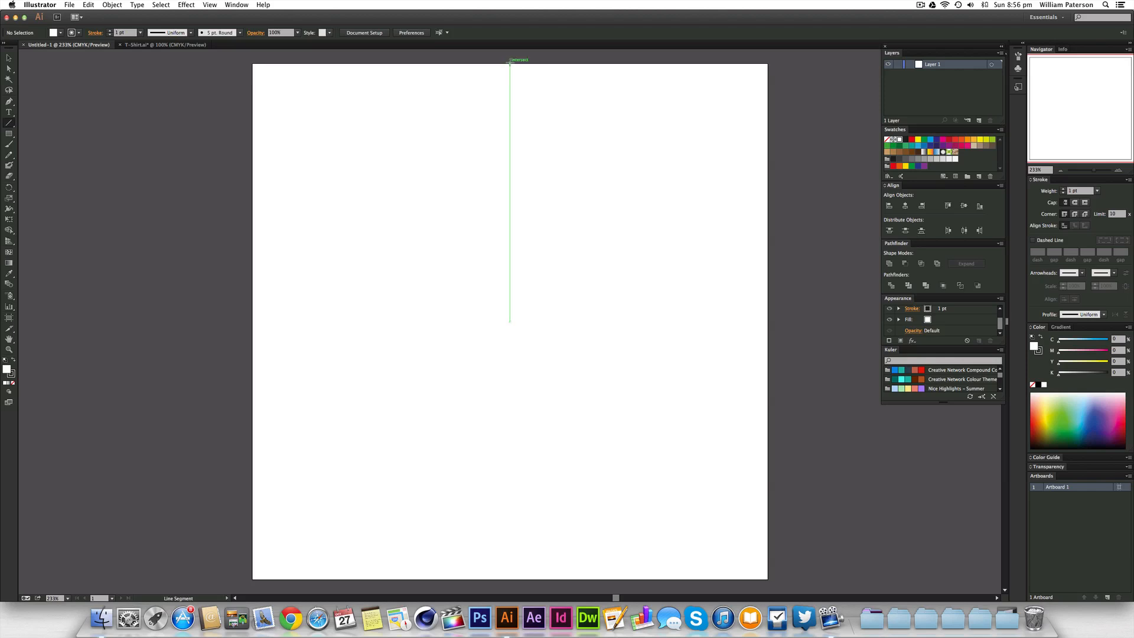
drag(252, 64, 767, 64)
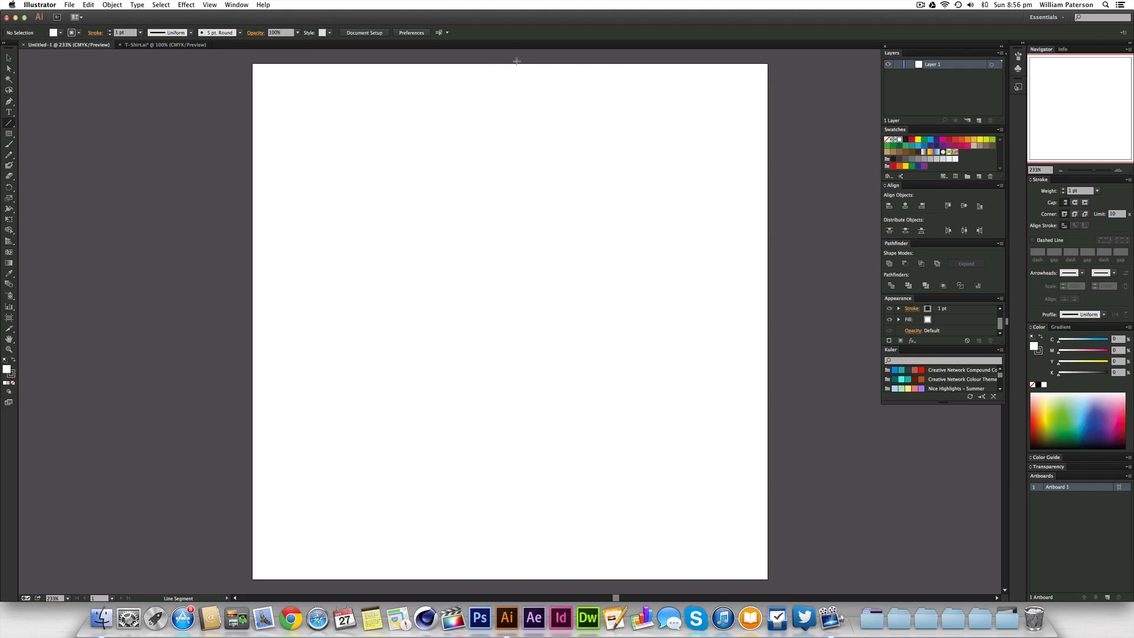
mouse_move(512, 61)
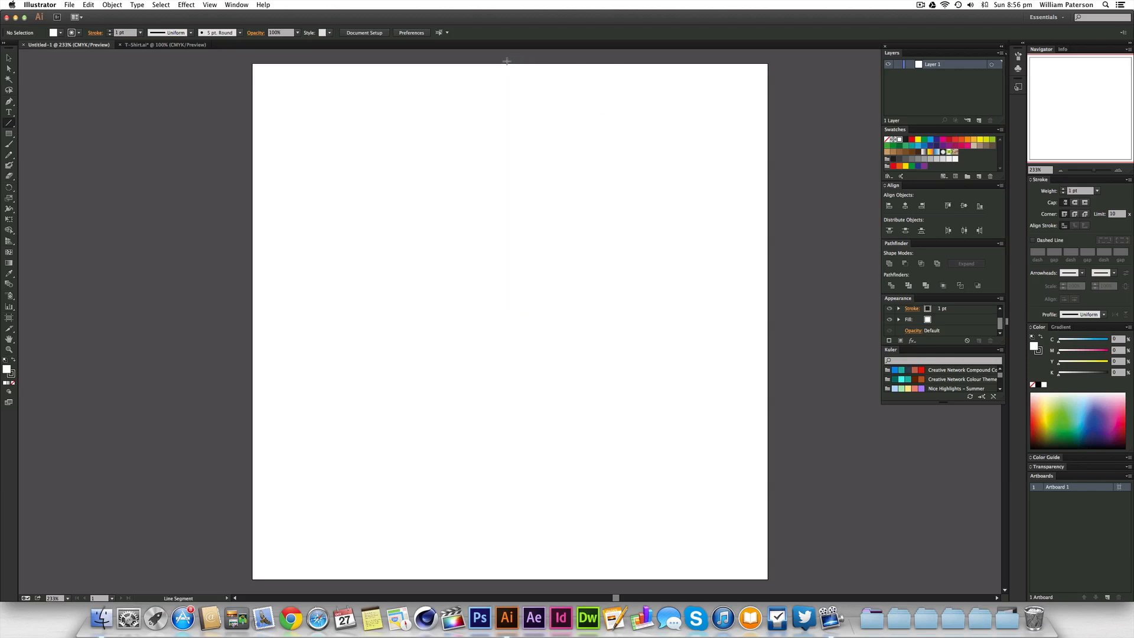
drag(509, 65, 510, 318)
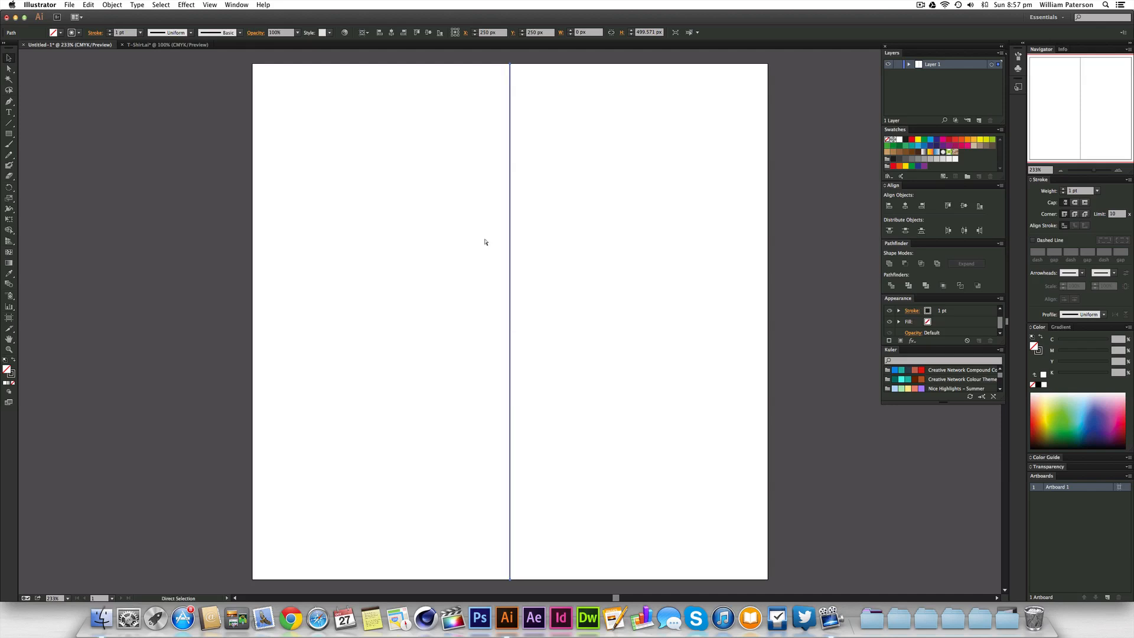
mouse_move(492, 242)
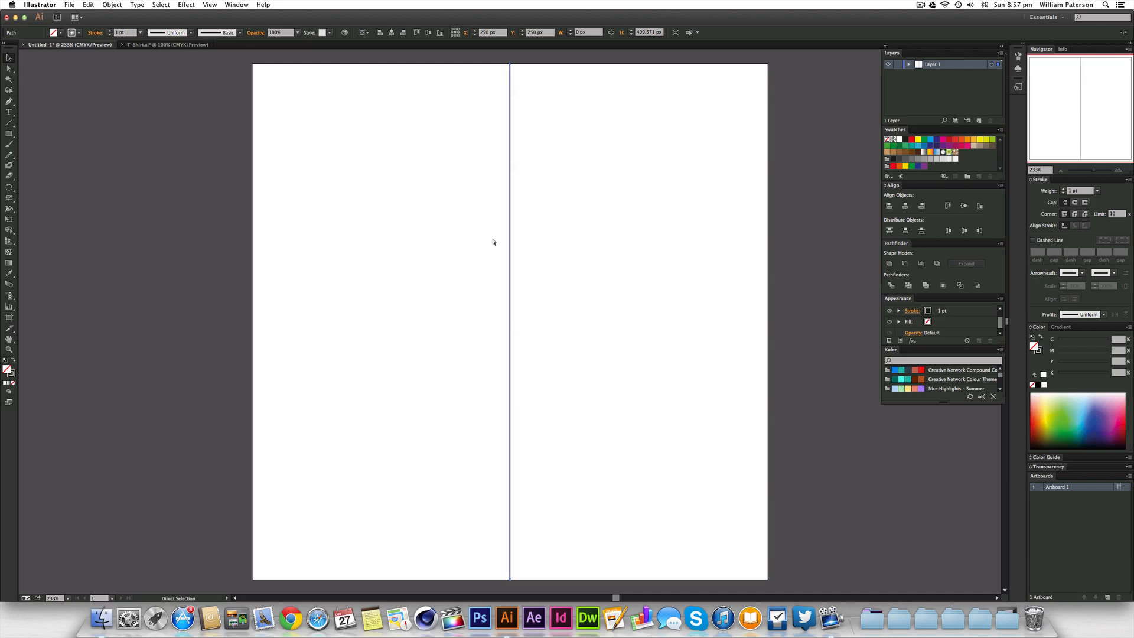
mouse_move(541, 207)
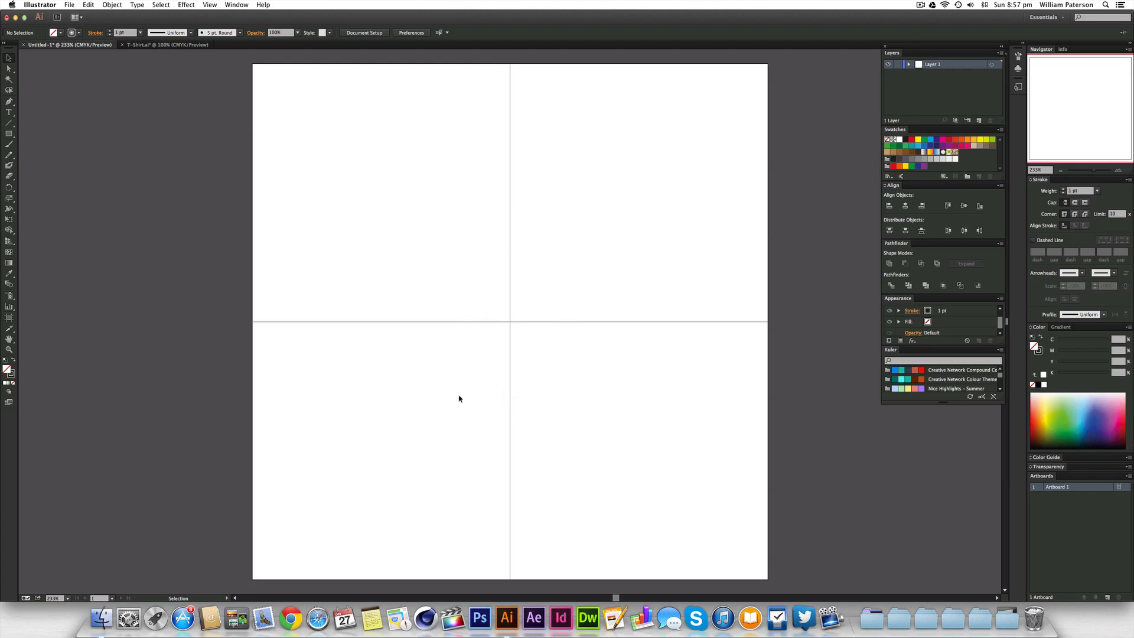
mouse_move(438, 389)
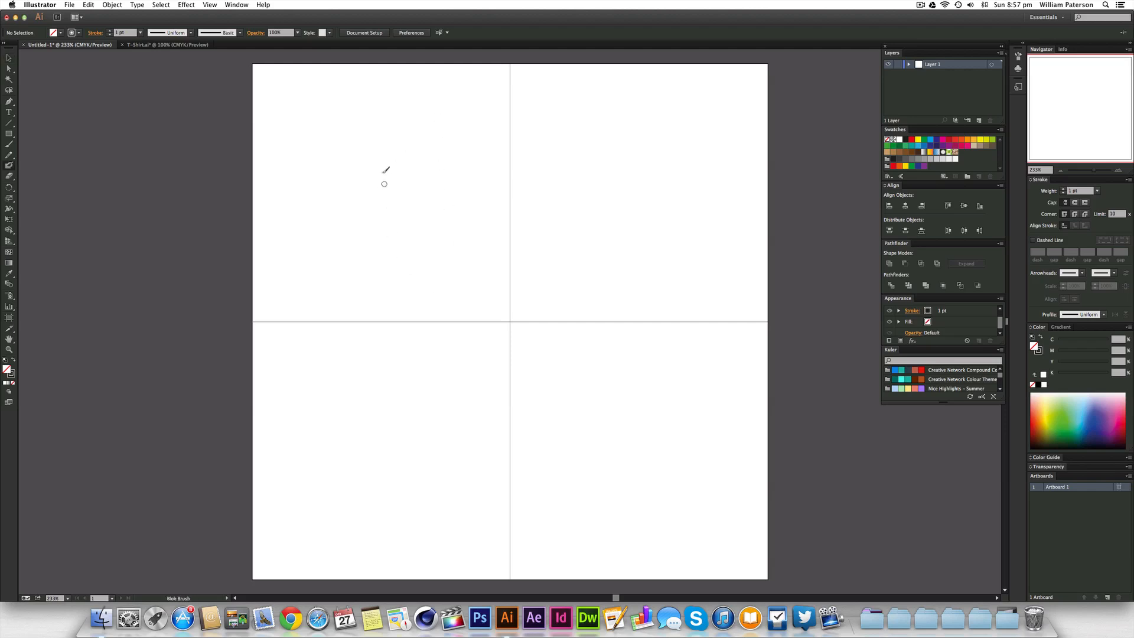
mouse_move(340, 238)
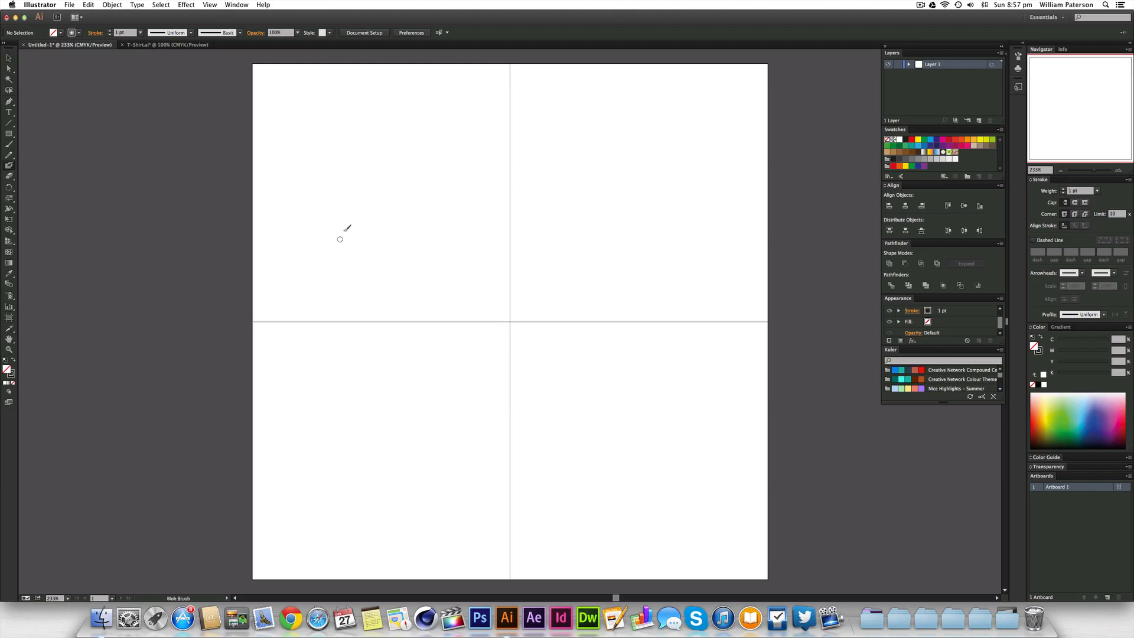
Step: Paint three swirl strokes in the upper-left quarter and reposition the group
drag(358, 225, 438, 155)
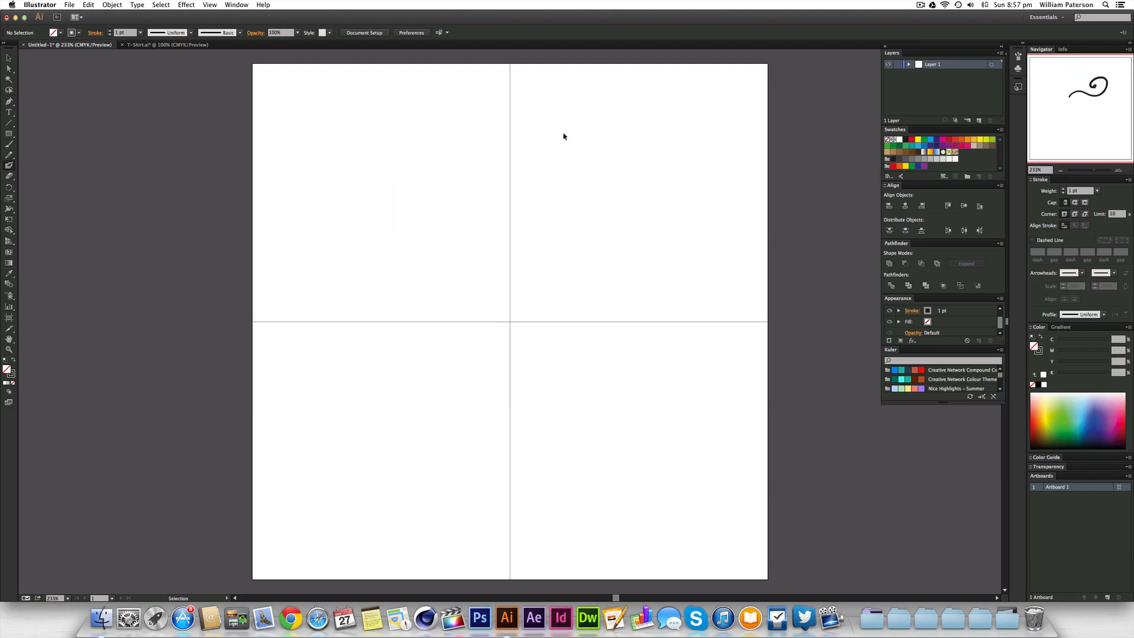
drag(271, 94, 434, 155)
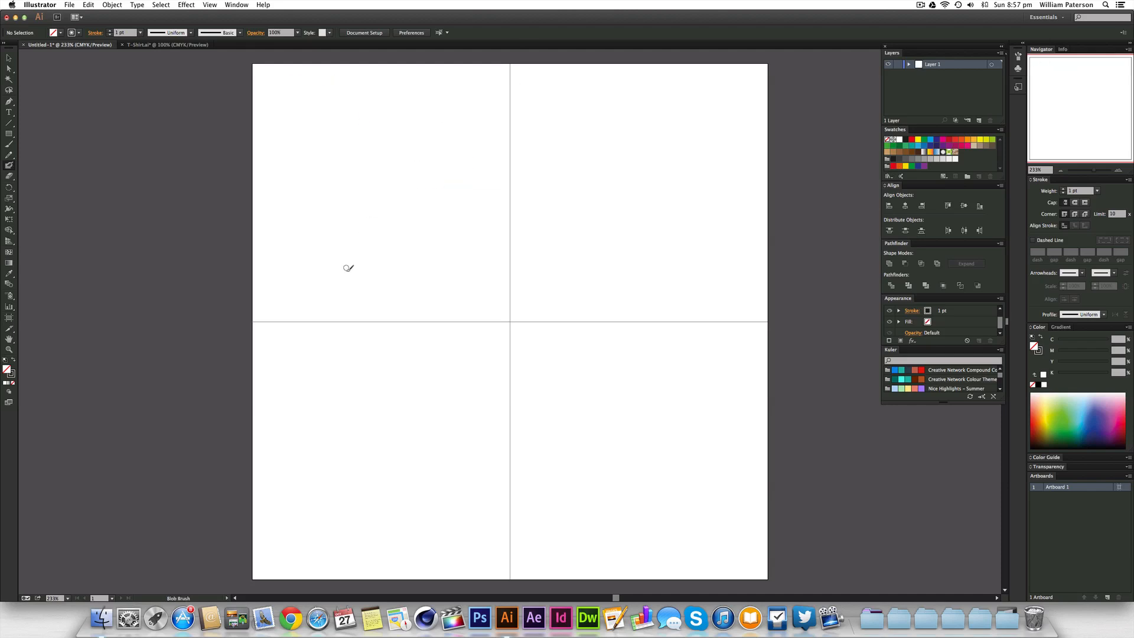
drag(394, 278, 465, 216)
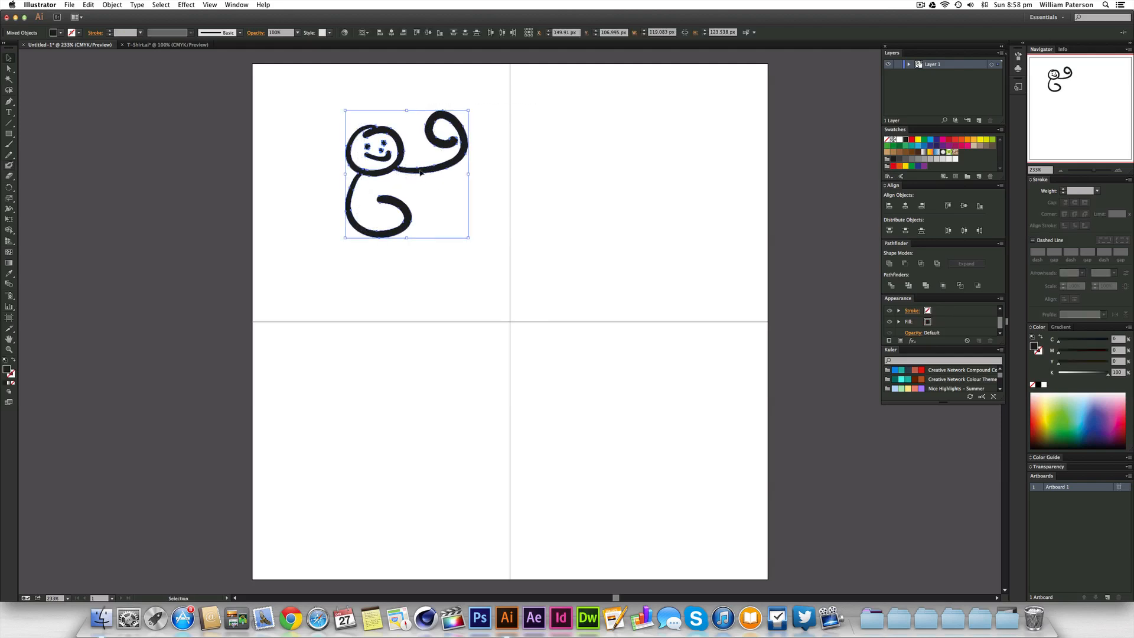
drag(406, 174, 406, 275)
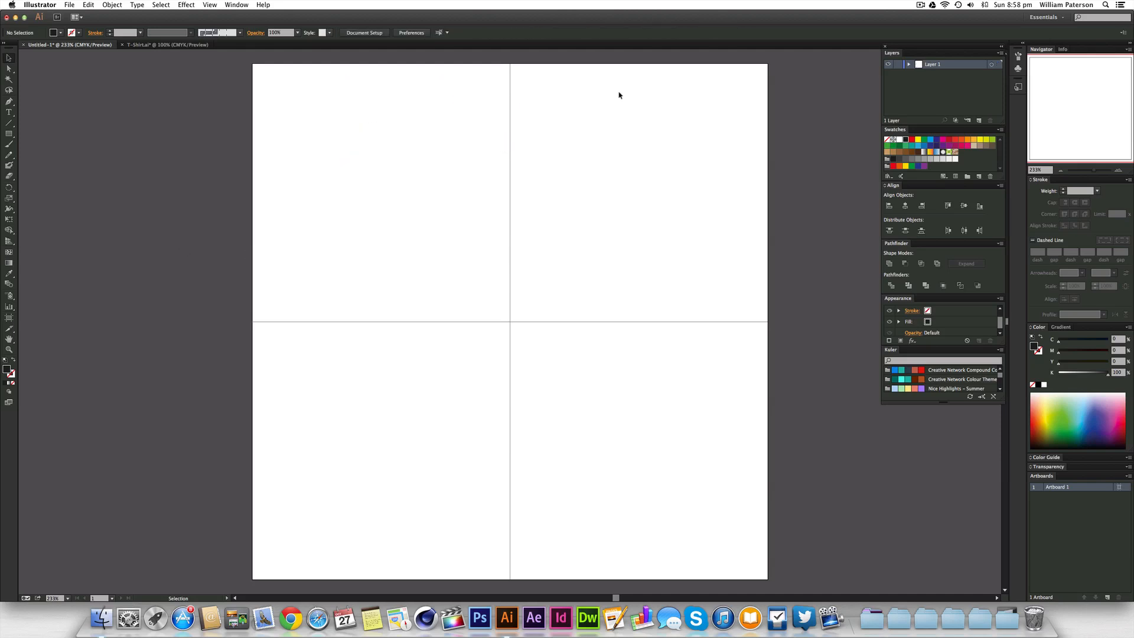
mouse_move(503, 260)
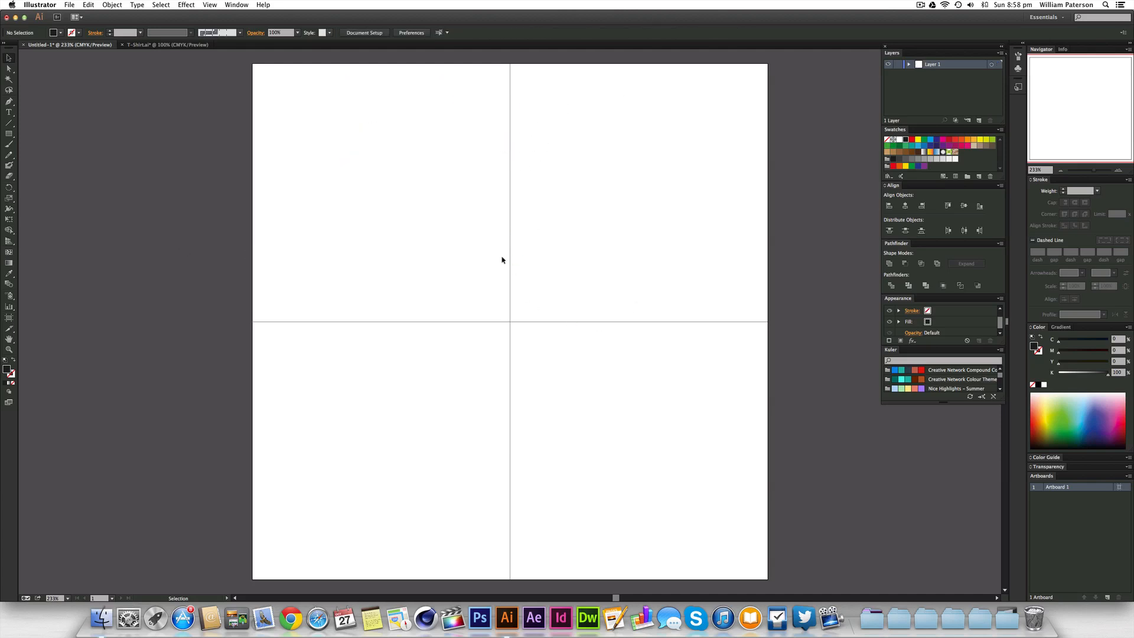
mouse_move(490, 266)
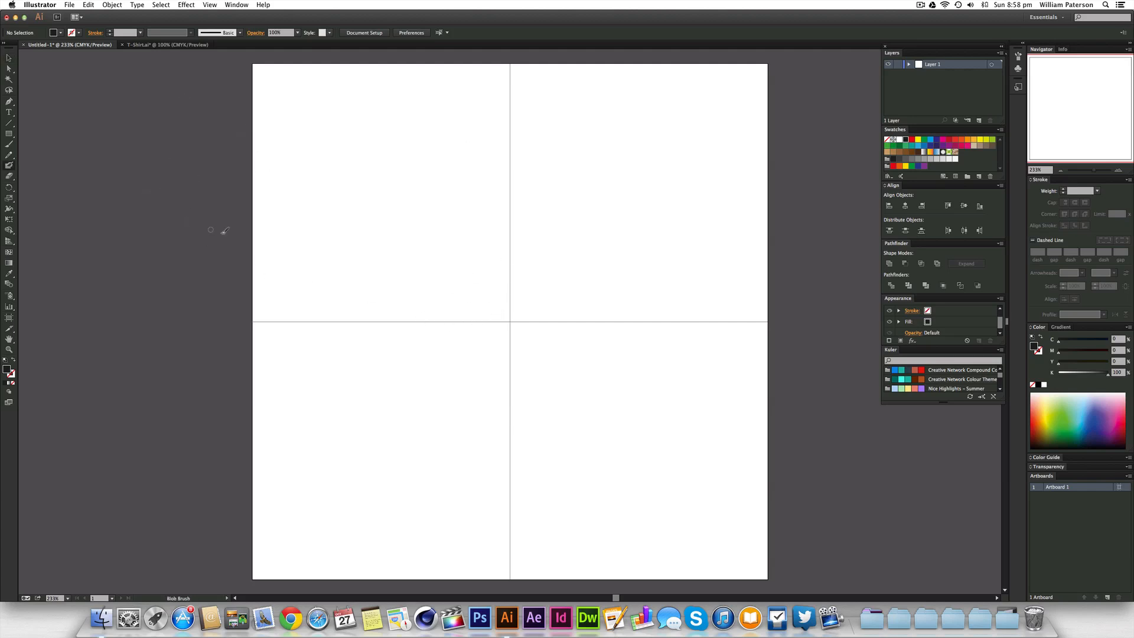
mouse_move(218, 241)
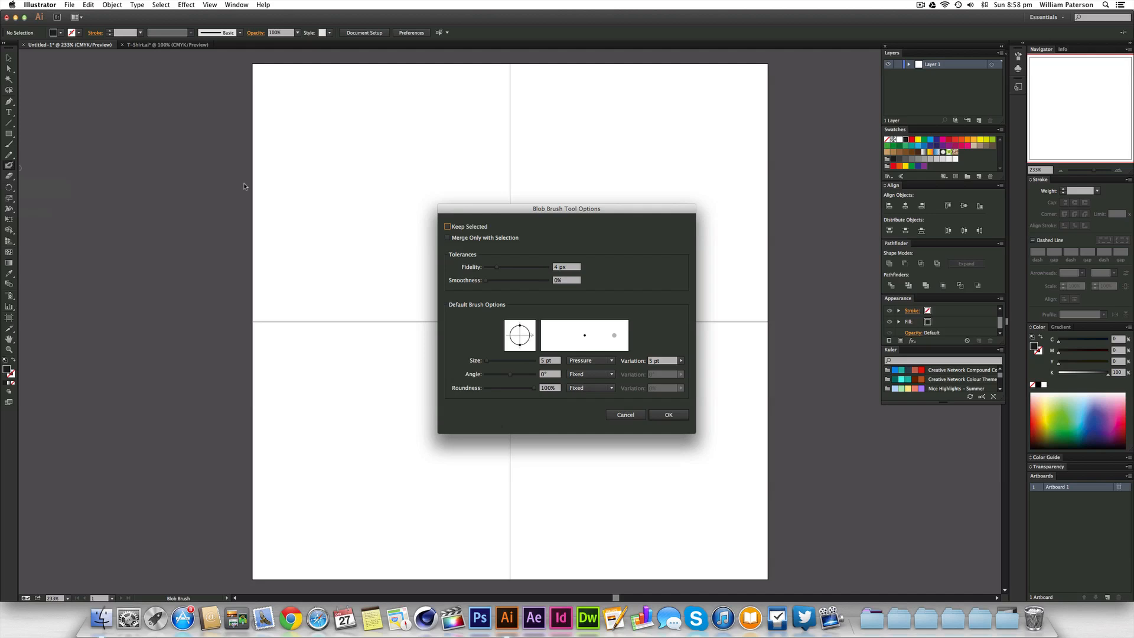
Step: Set the Blob Brush options to 3 pt size and 3 pt variation and apply them
drag(567, 209, 539, 138)
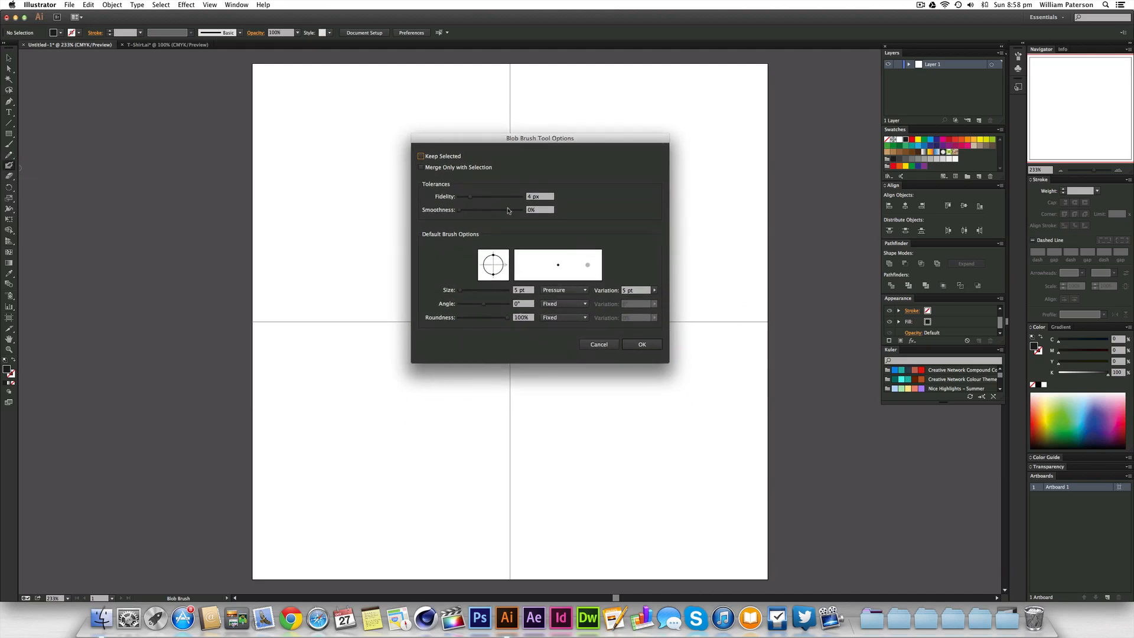
mouse_move(573, 149)
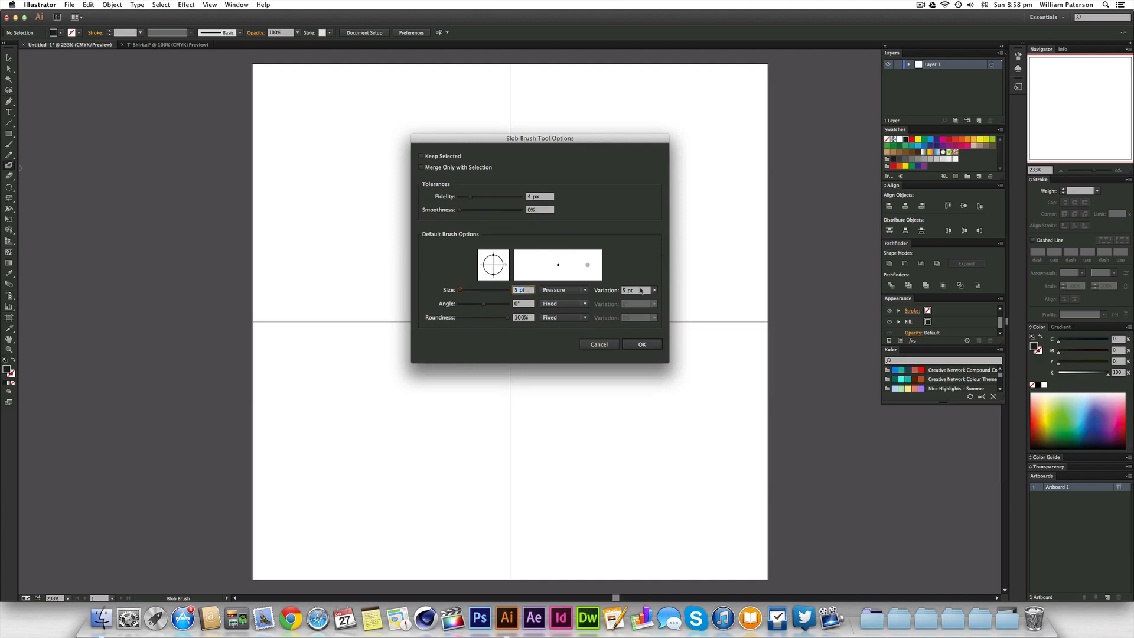
click(635, 290)
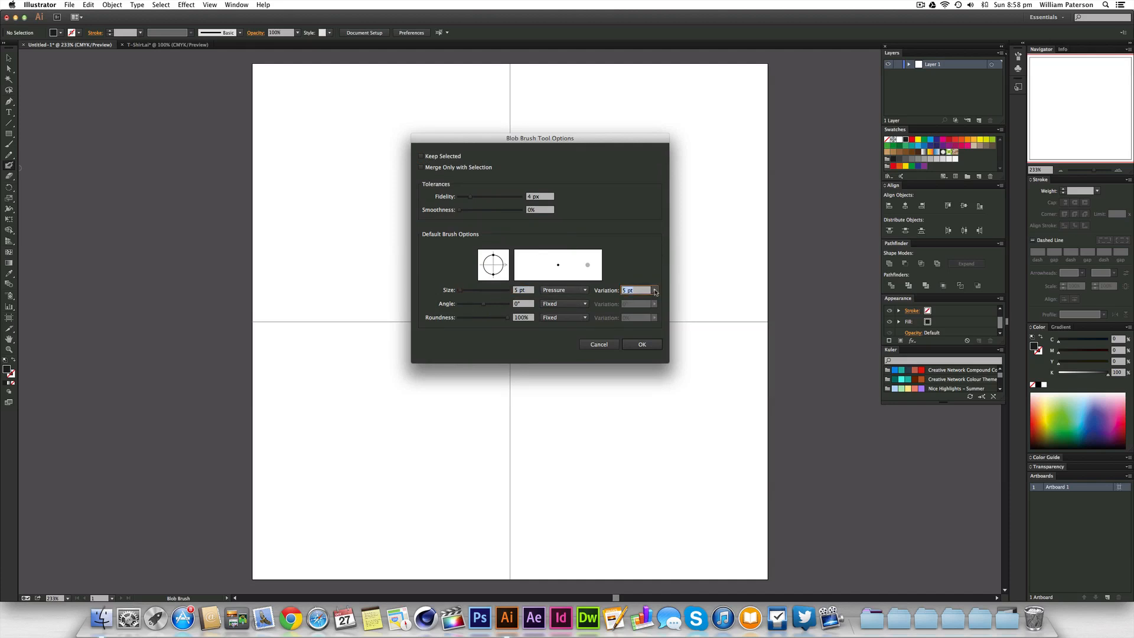
click(653, 292)
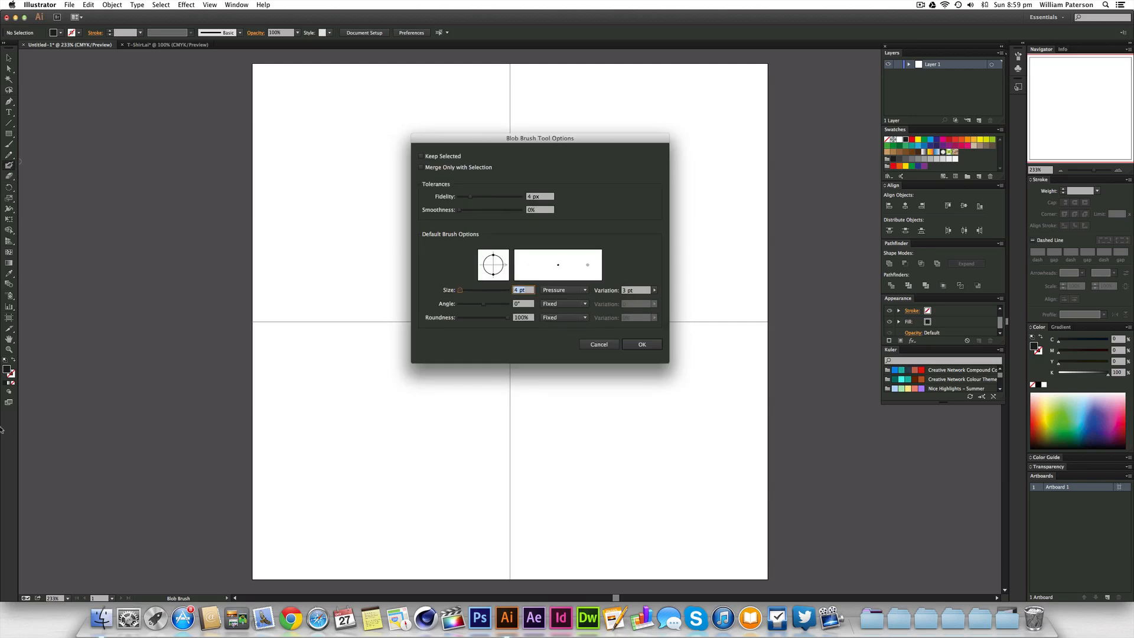
click(641, 344)
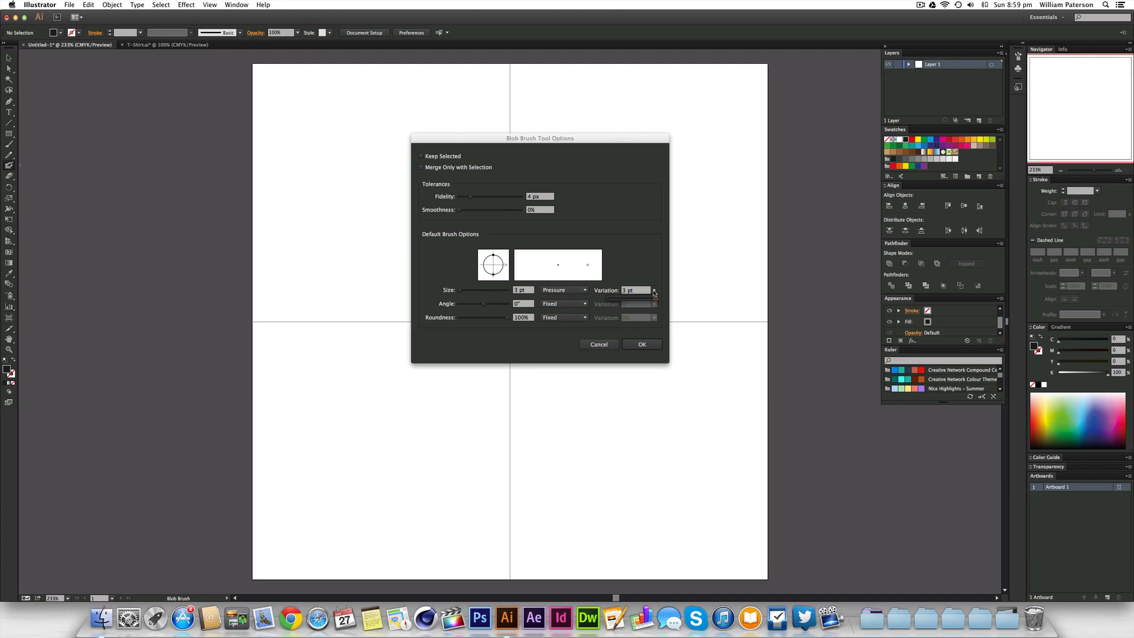
click(641, 343)
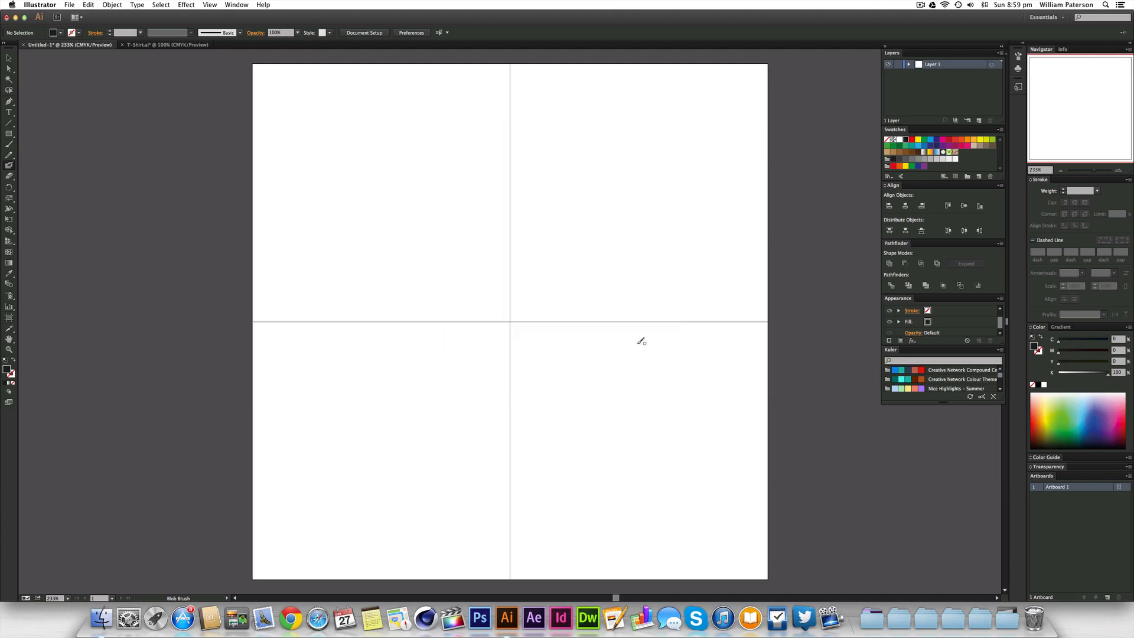
Step: Zoom in on the centre guides and paint a long curving stroke through them, undoing once
drag(492, 311, 550, 249)
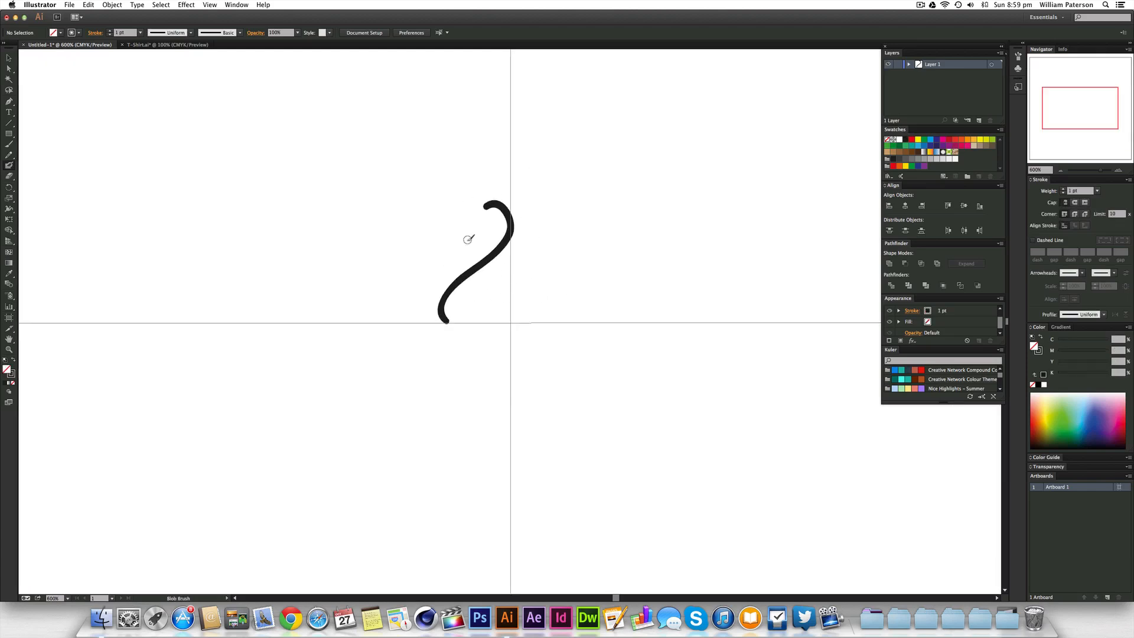
click(166, 44)
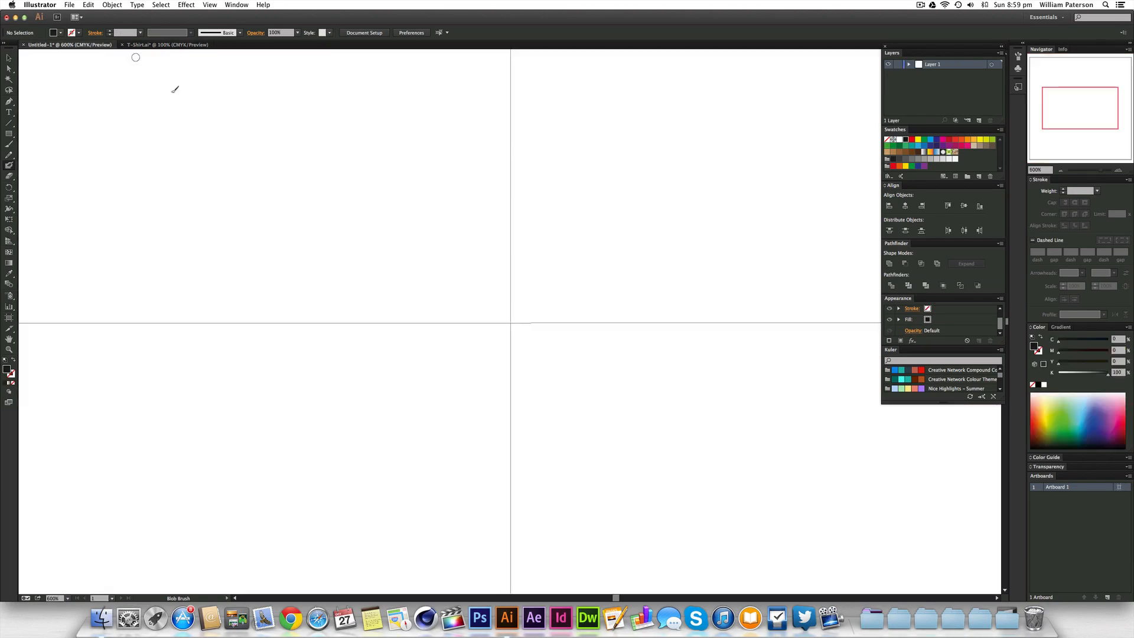
drag(452, 319, 579, 155)
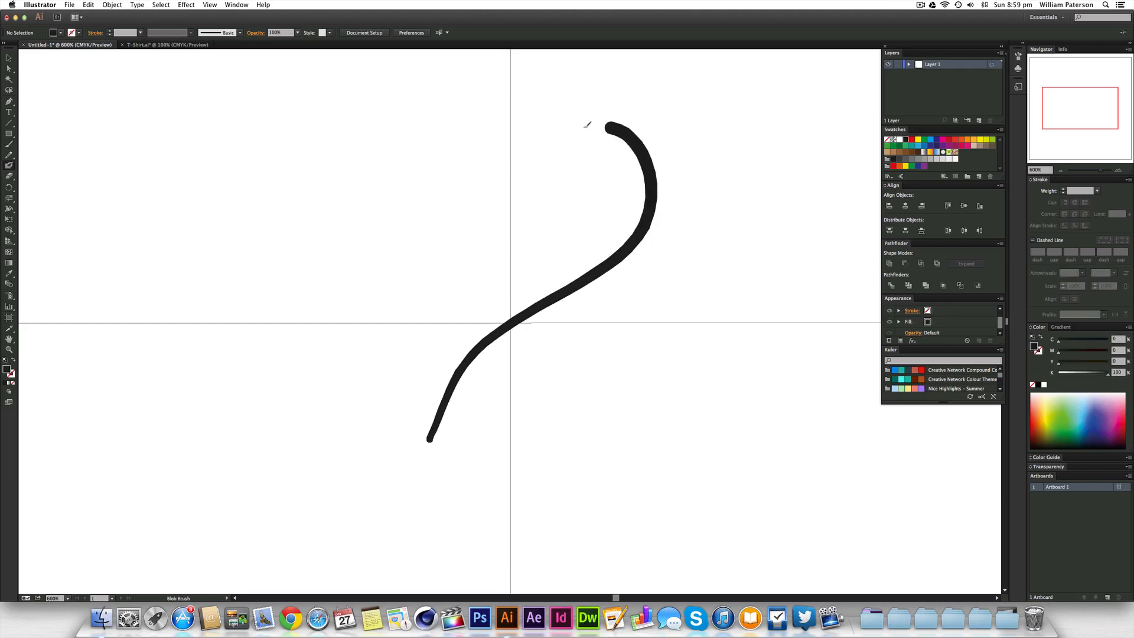
key(cmd+z)
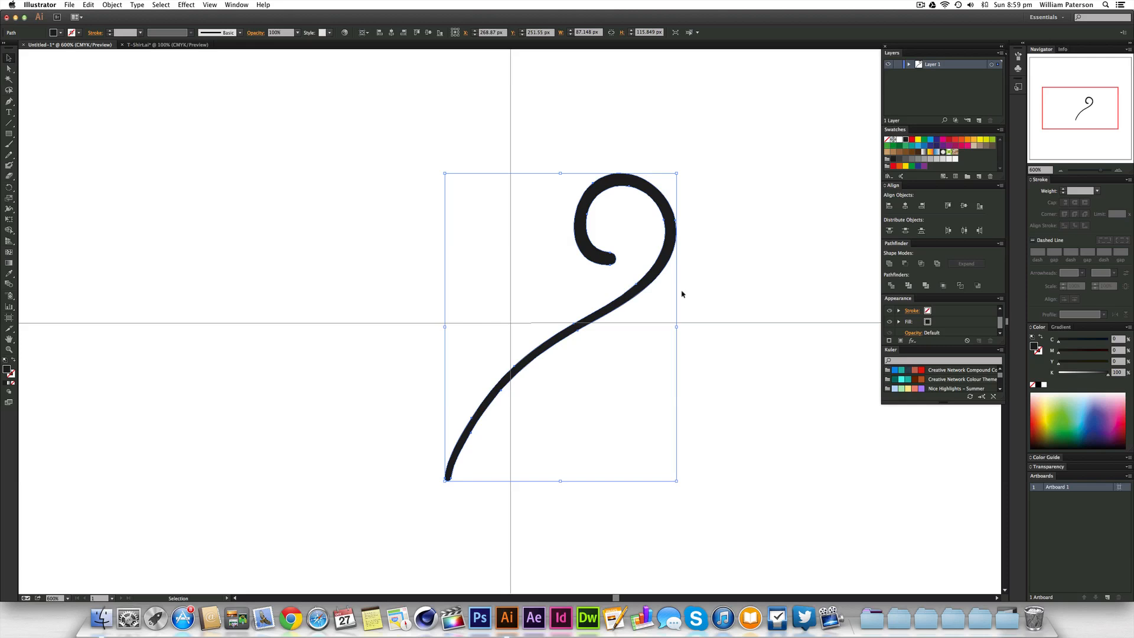
Step: Select the swirl and preview its vertical-axis reflected copy on the artboard
click(690, 299)
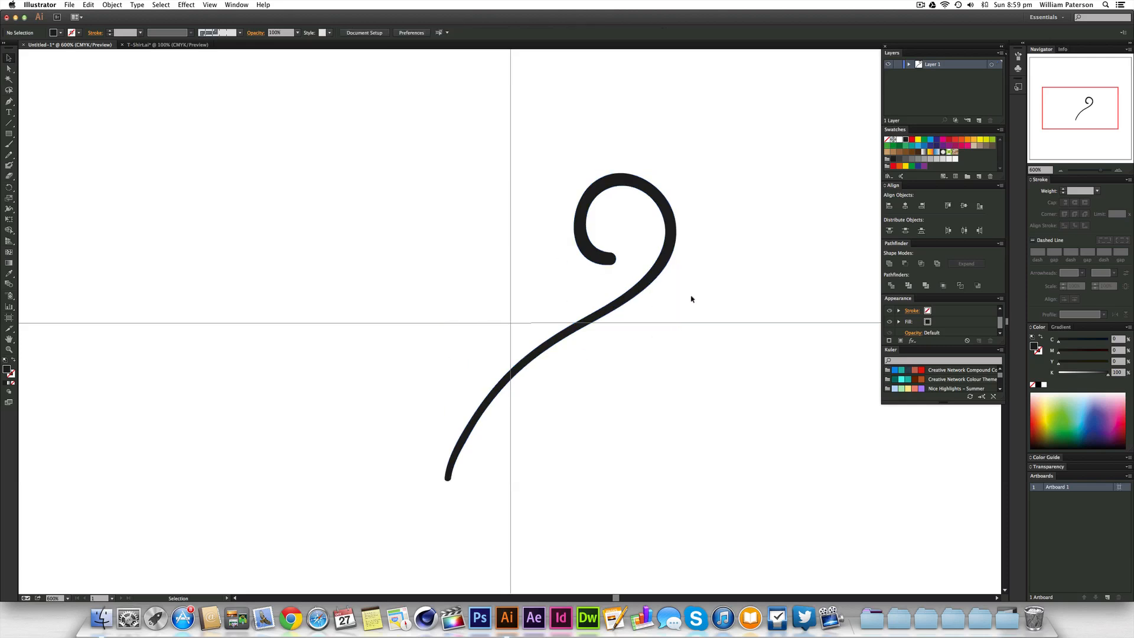
click(625, 216)
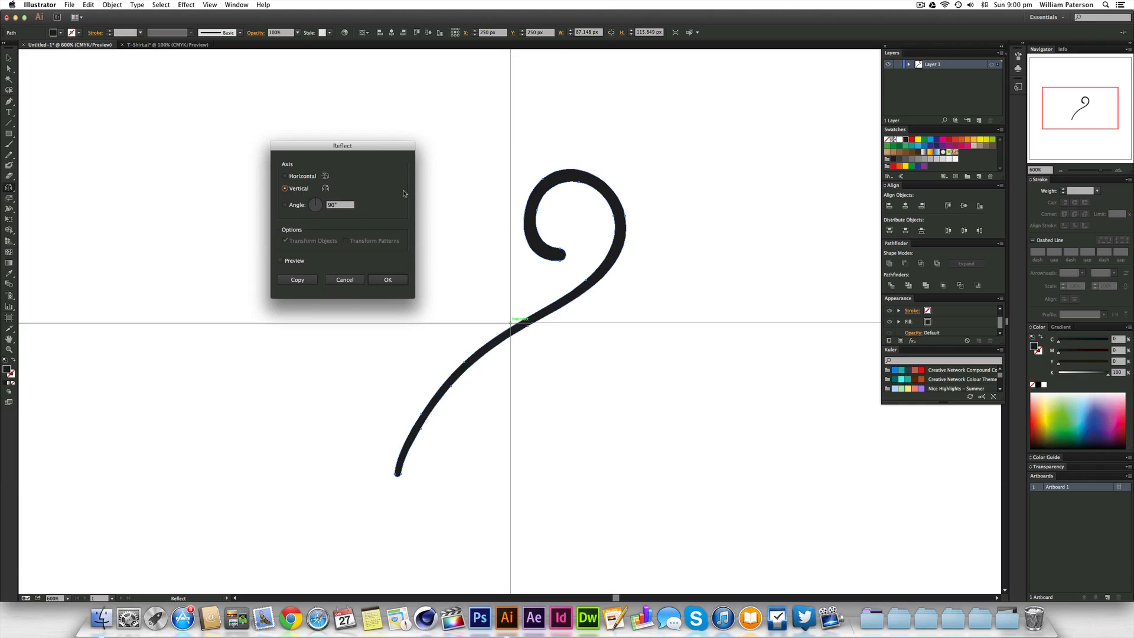
mouse_move(667, 242)
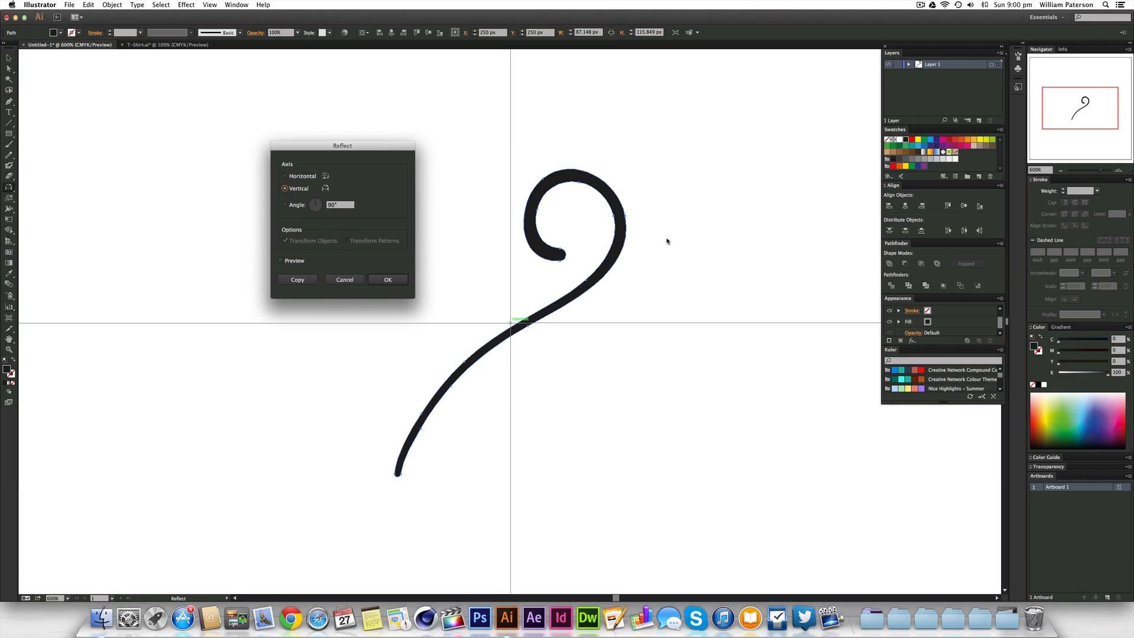
mouse_move(508, 243)
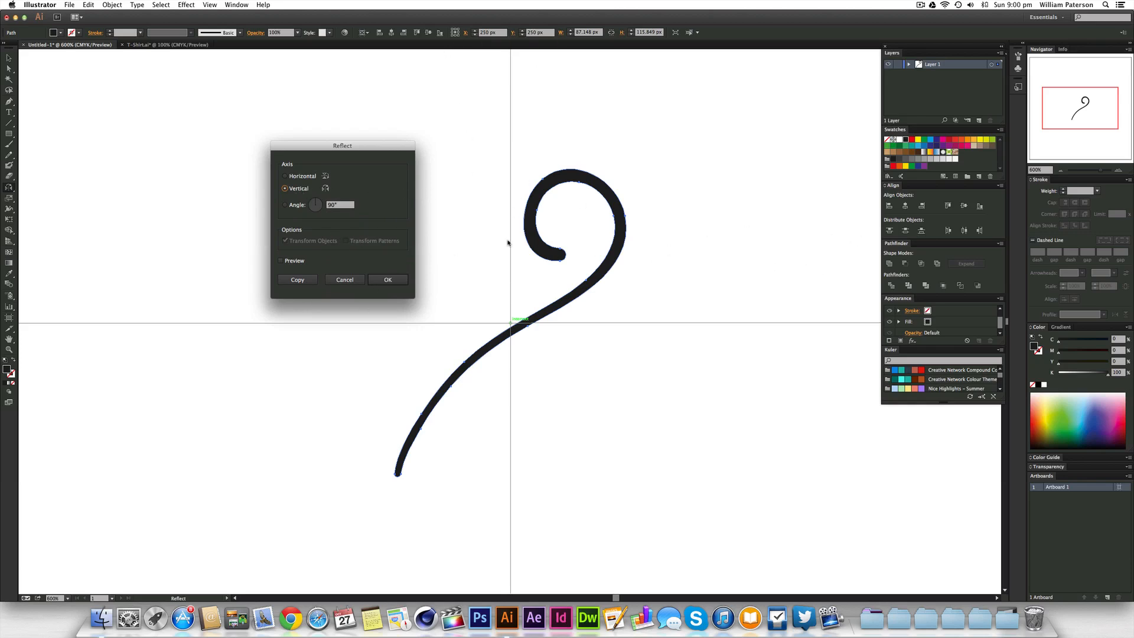
mouse_move(512, 270)
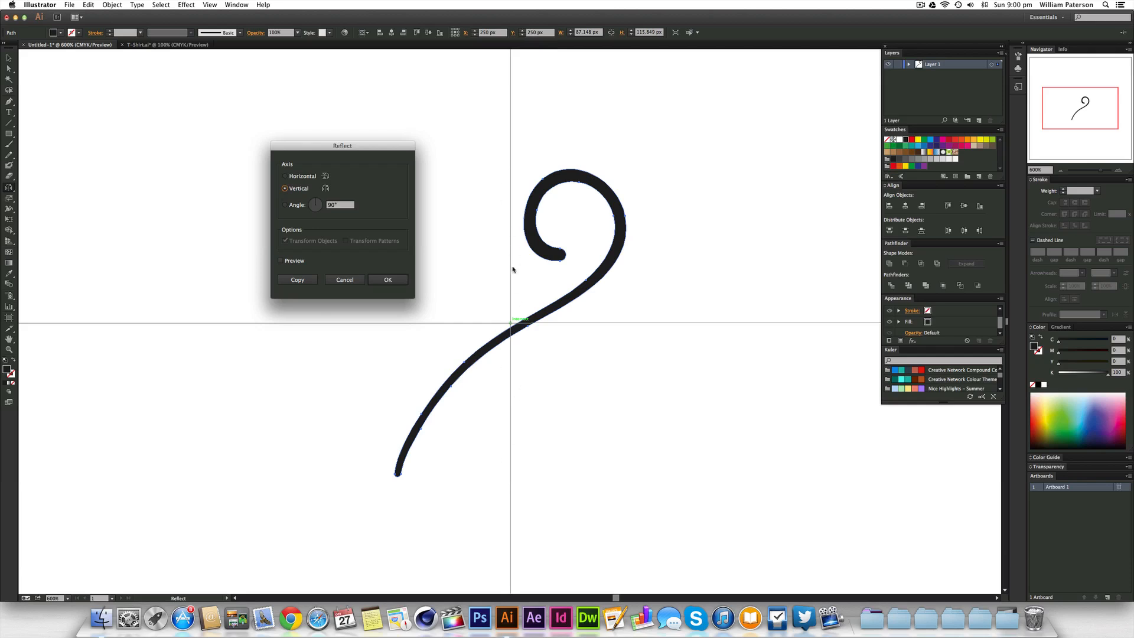
click(281, 260)
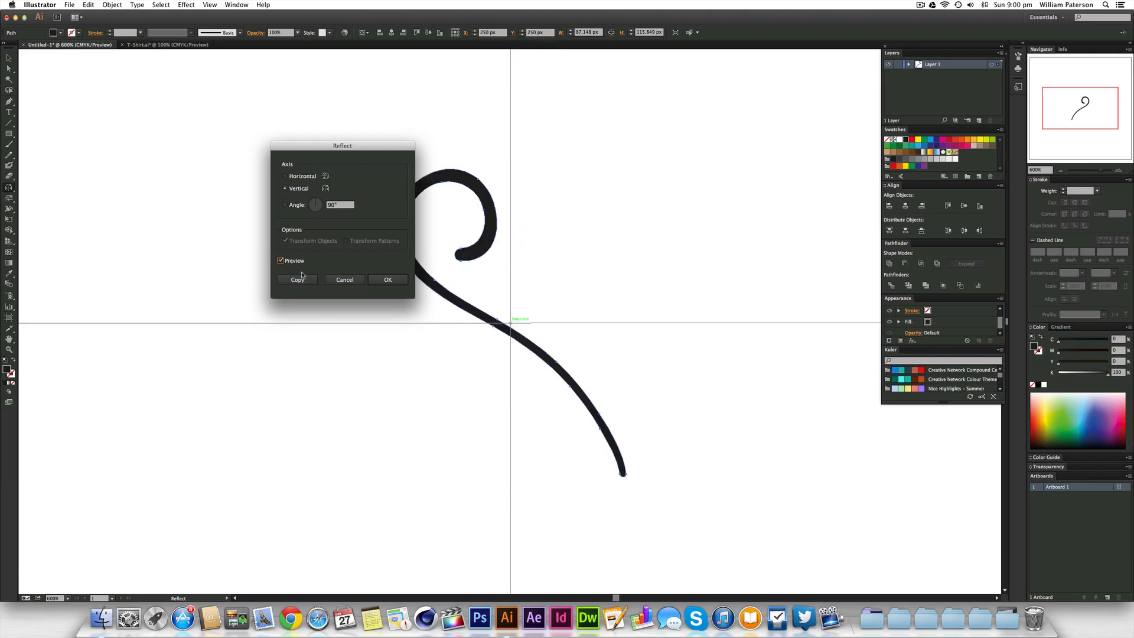
mouse_move(625, 225)
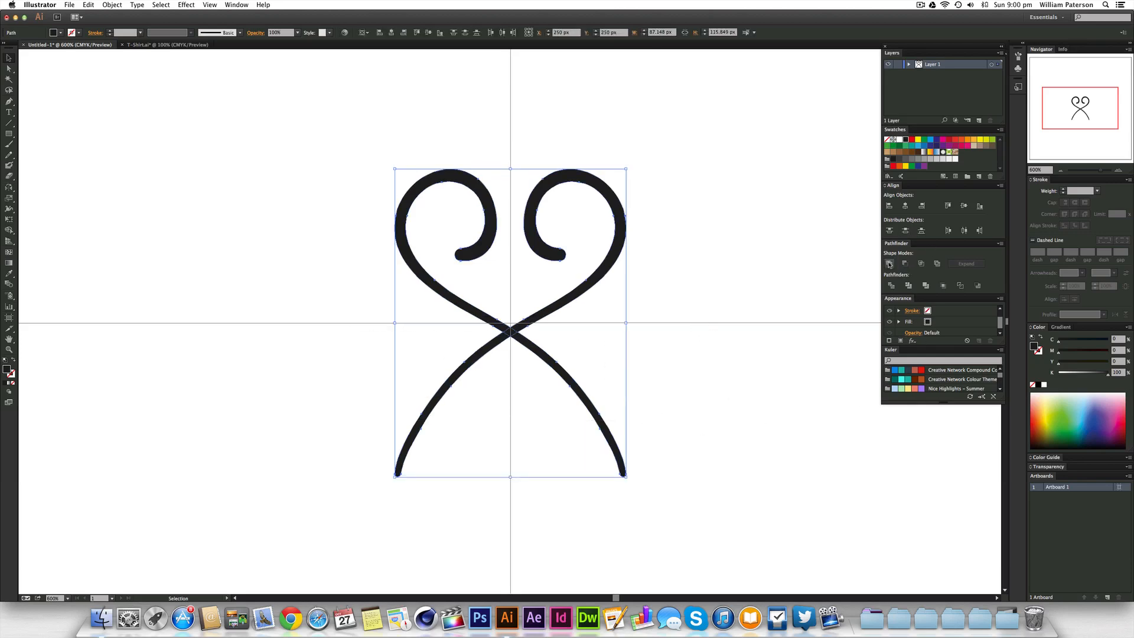
Step: Deselect both mirrored swirls
click(686, 454)
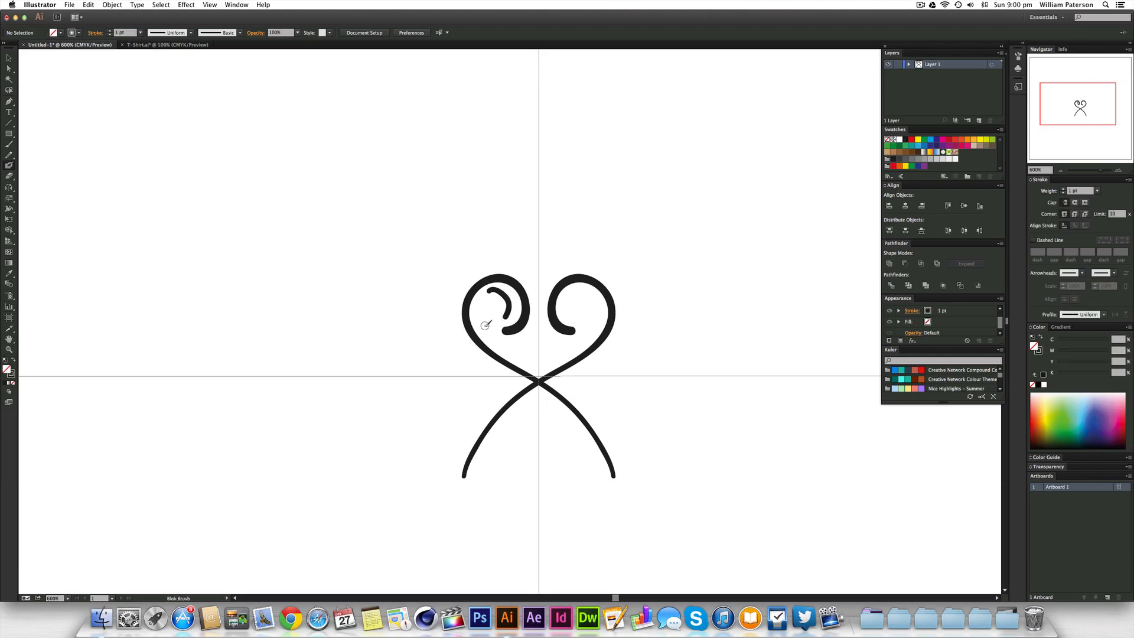
Step: Apply Blob Brush options of 3 pt size with 2 pt pressure variation
drag(506, 312, 521, 327)
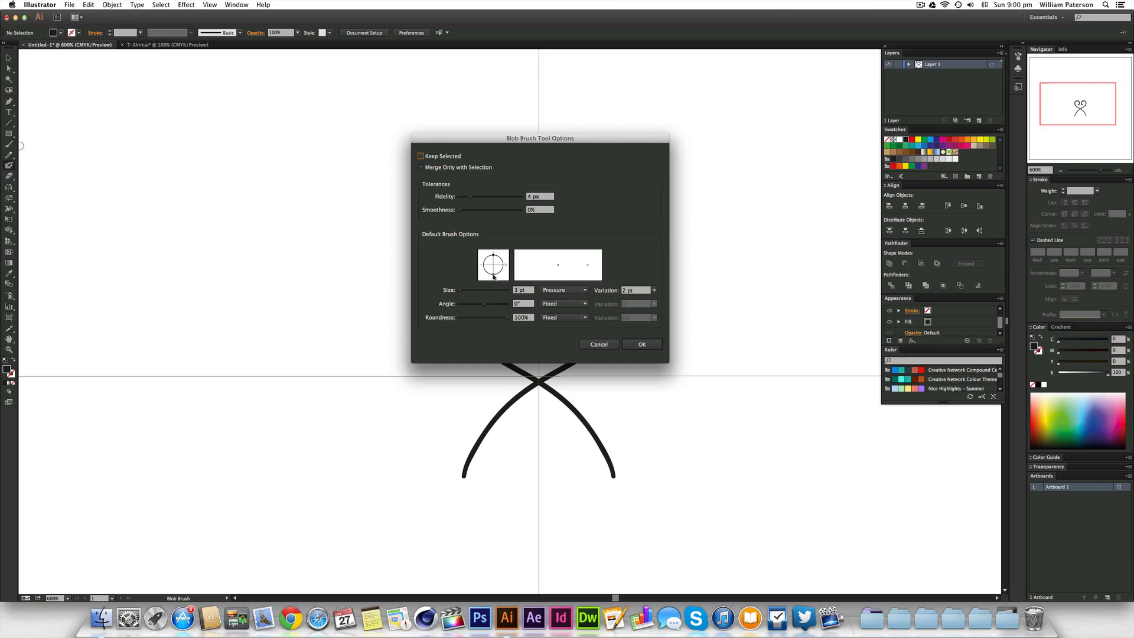
click(641, 343)
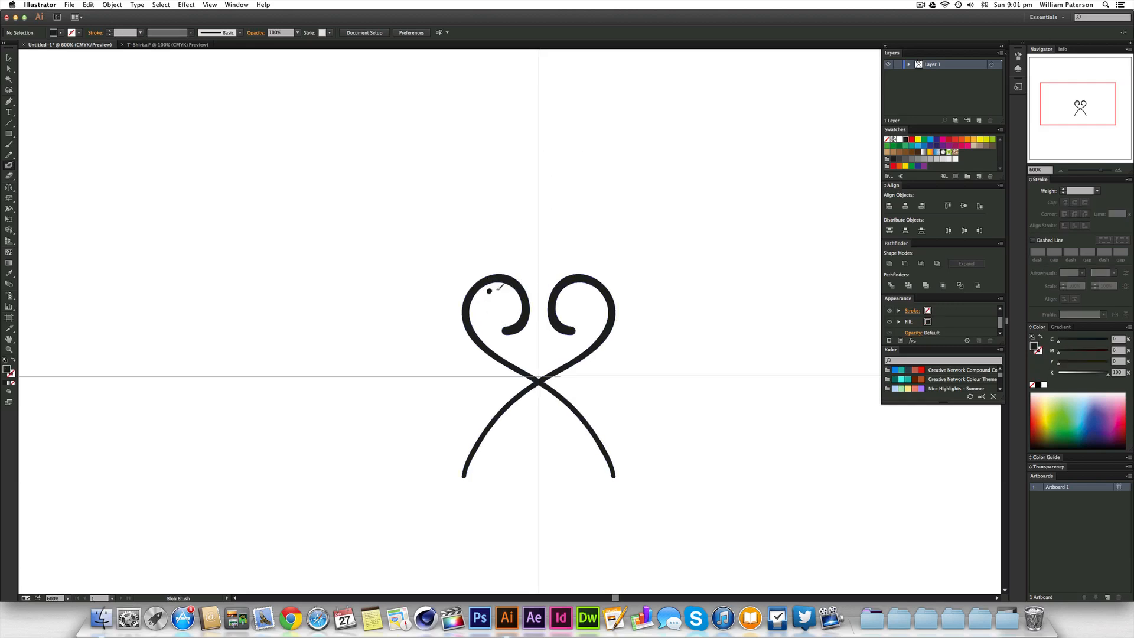
Step: Paint small curls inside the left loop, an accent stroke, a rising flourish and a flick
drag(478, 304, 506, 289)
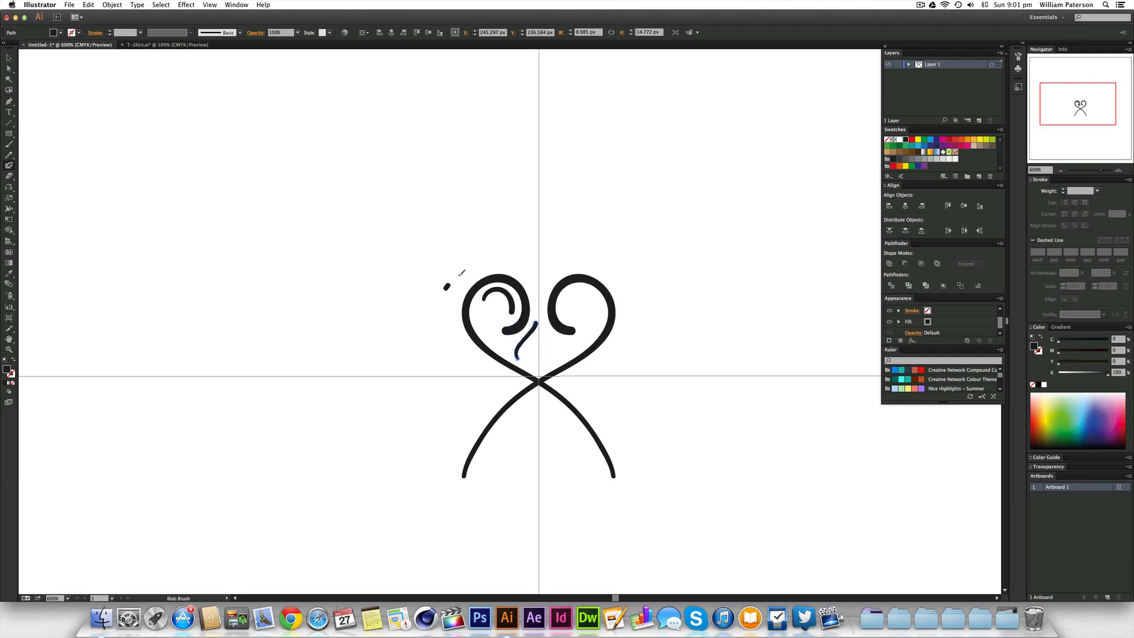
mouse_move(477, 242)
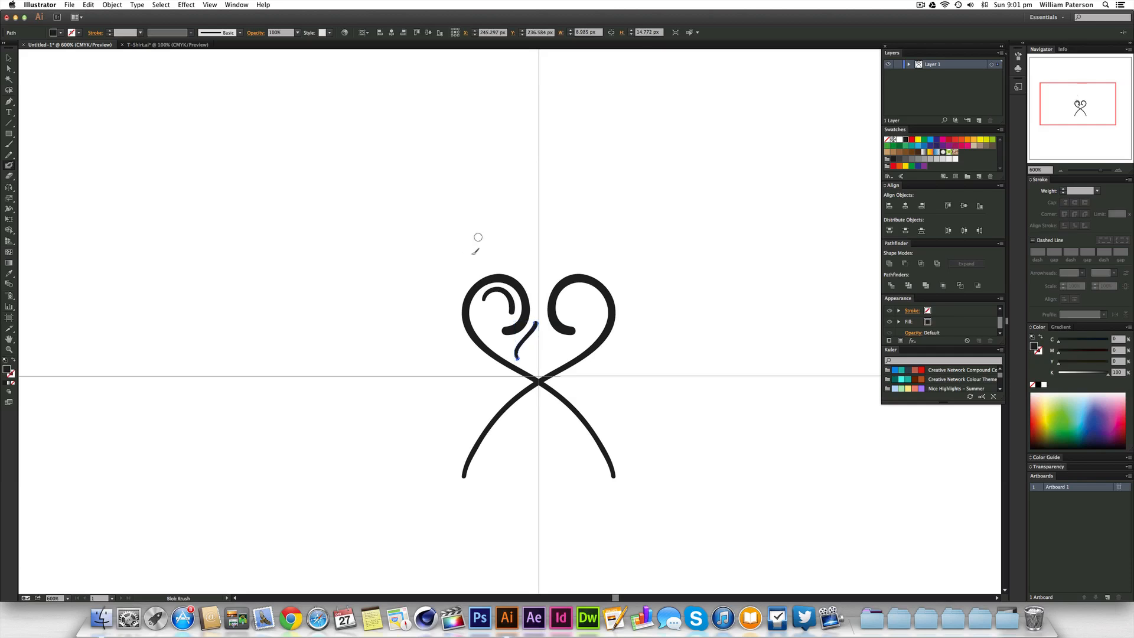
drag(506, 238, 452, 344)
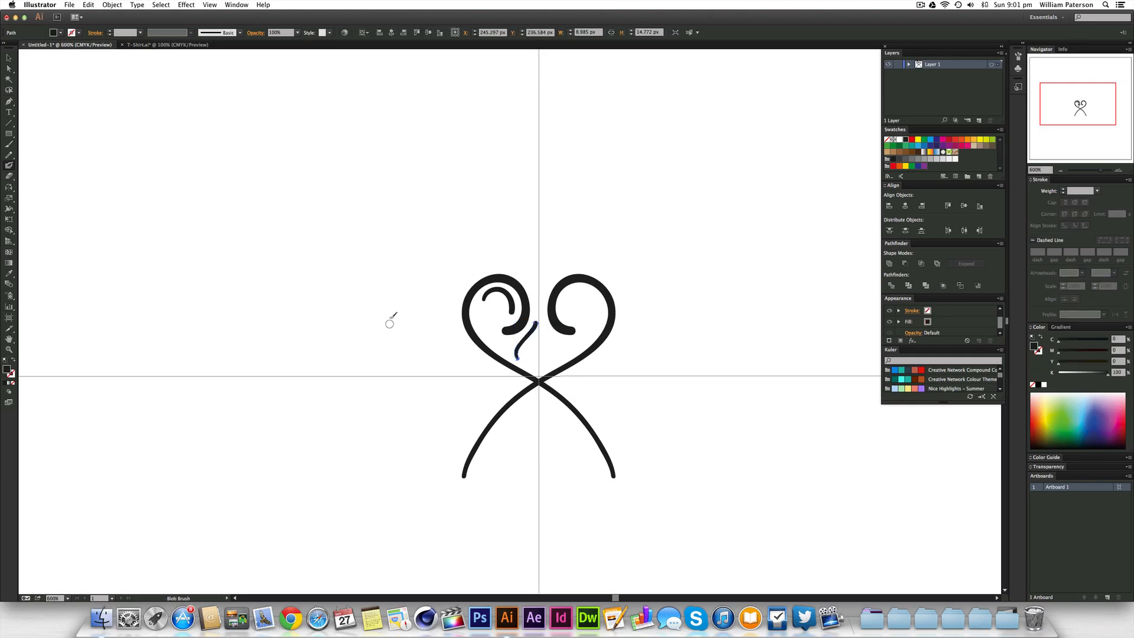
drag(405, 312, 405, 347)
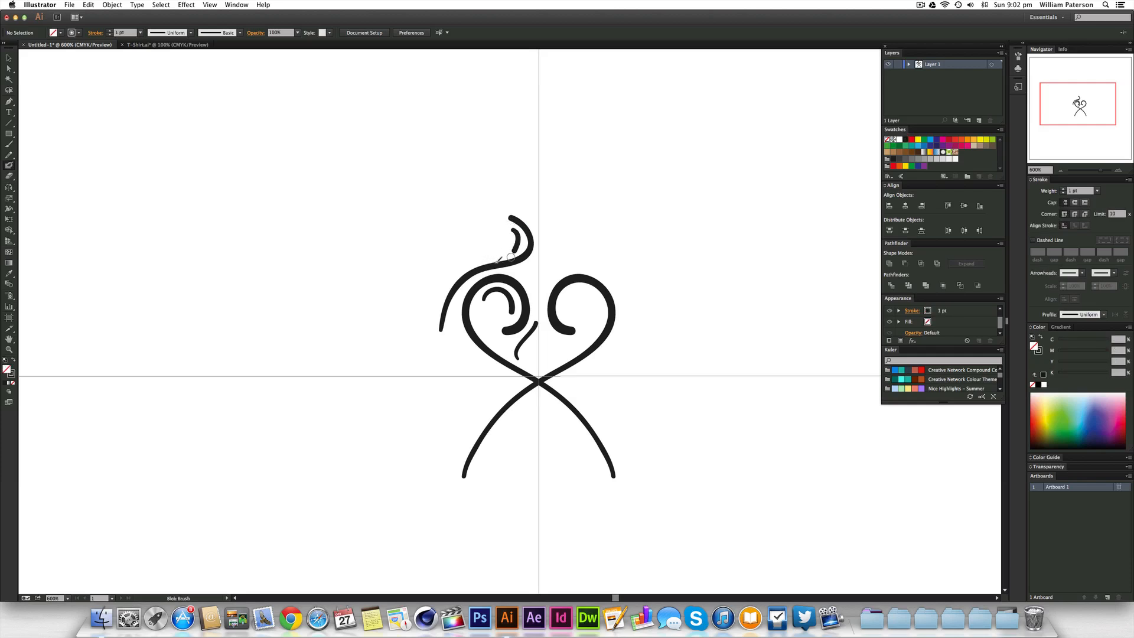
mouse_move(489, 191)
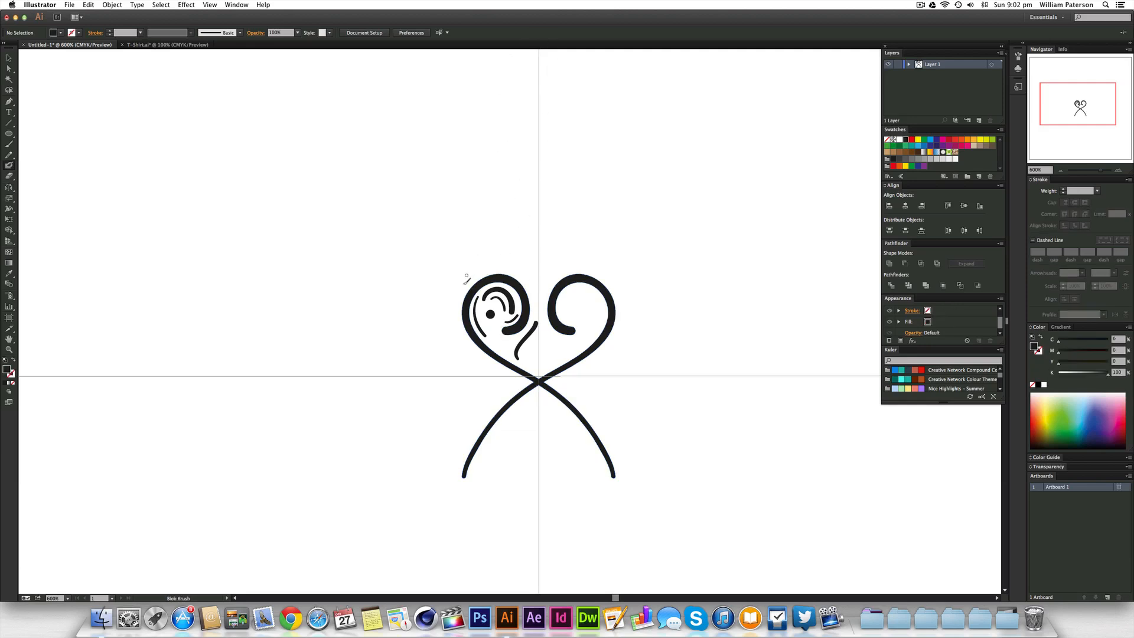
drag(473, 300, 495, 196)
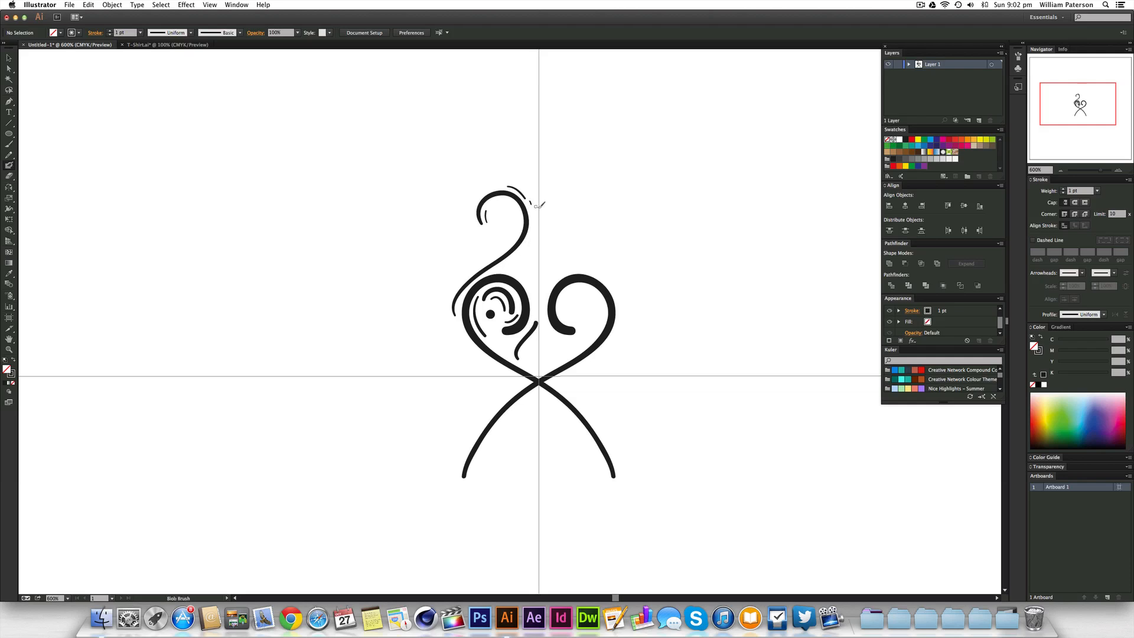
drag(492, 264, 536, 233)
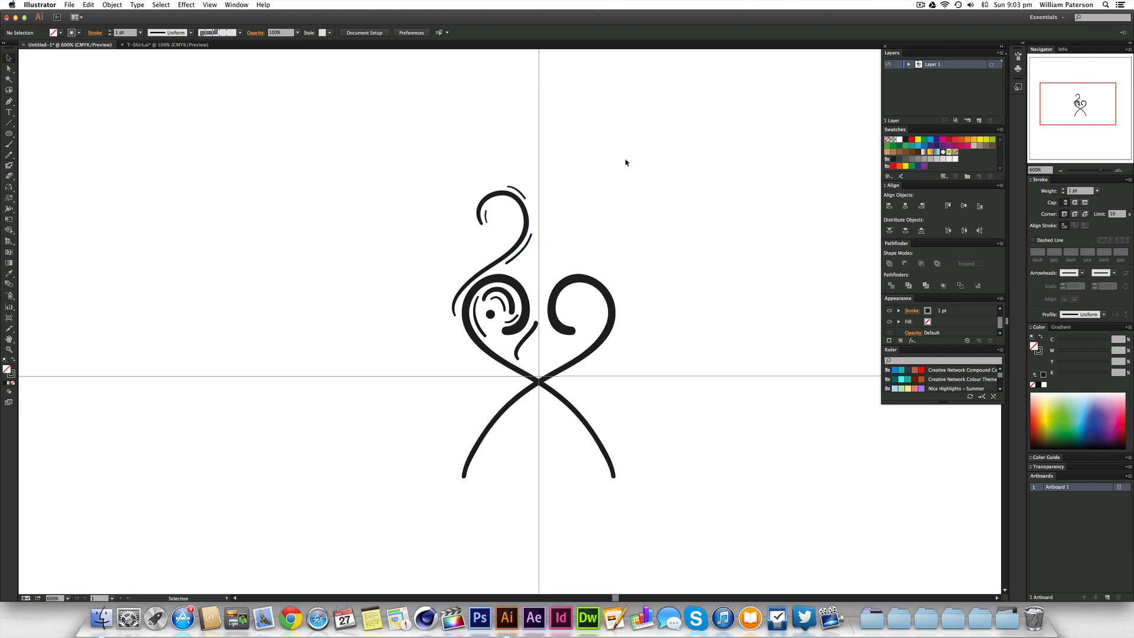
mouse_move(687, 261)
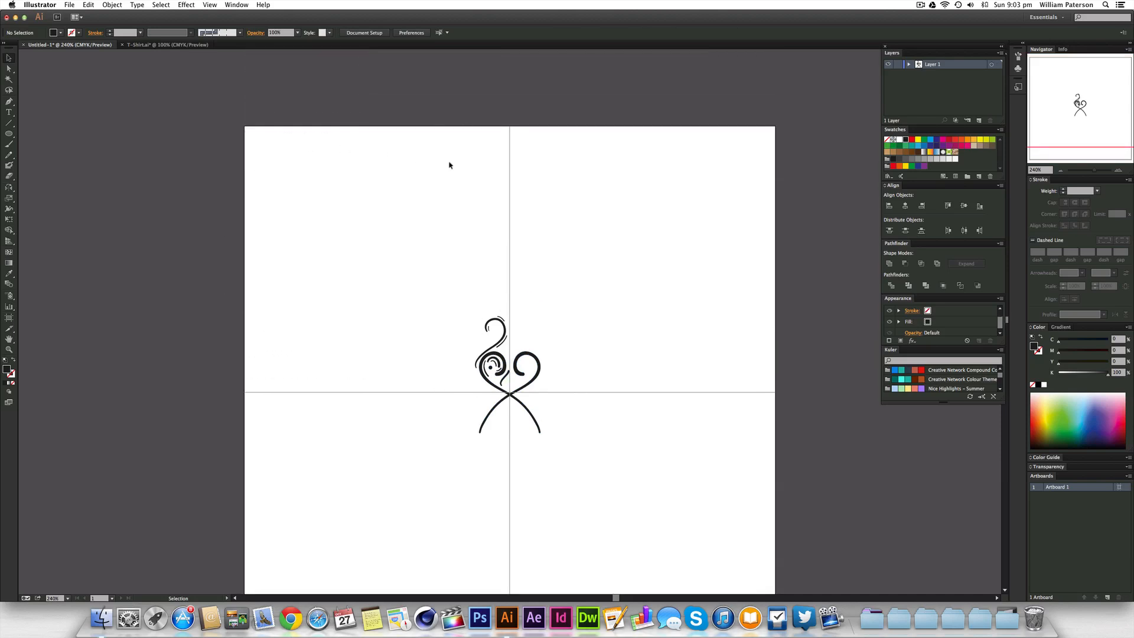
Step: Zoom out to fit the artboard, then zoom back in on the motif
drag(659, 194, 702, 332)
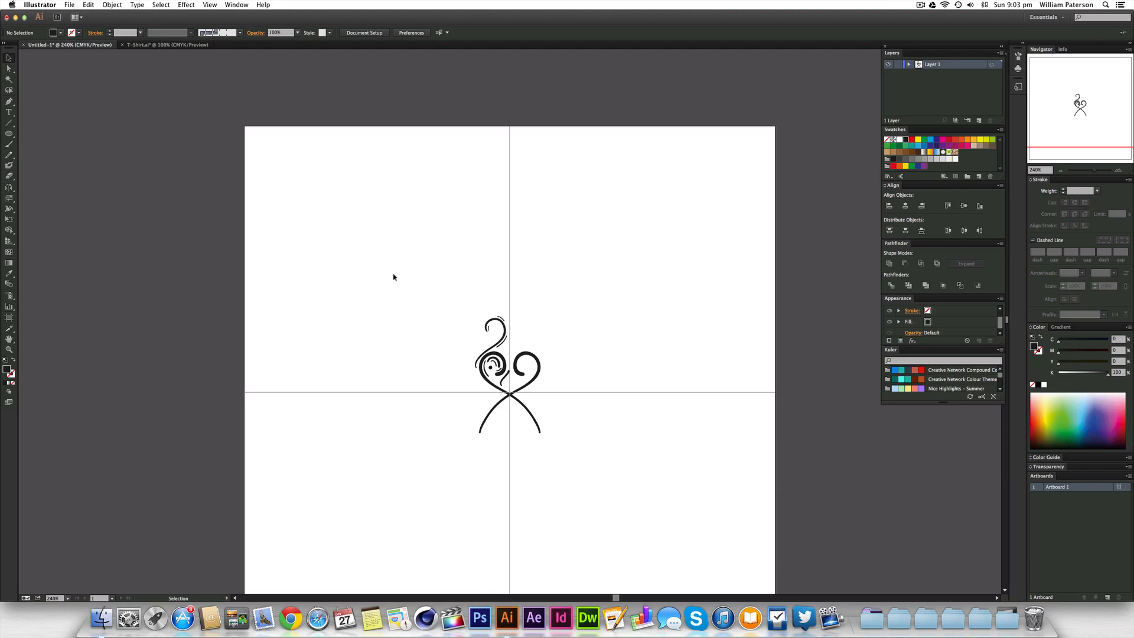
mouse_move(627, 313)
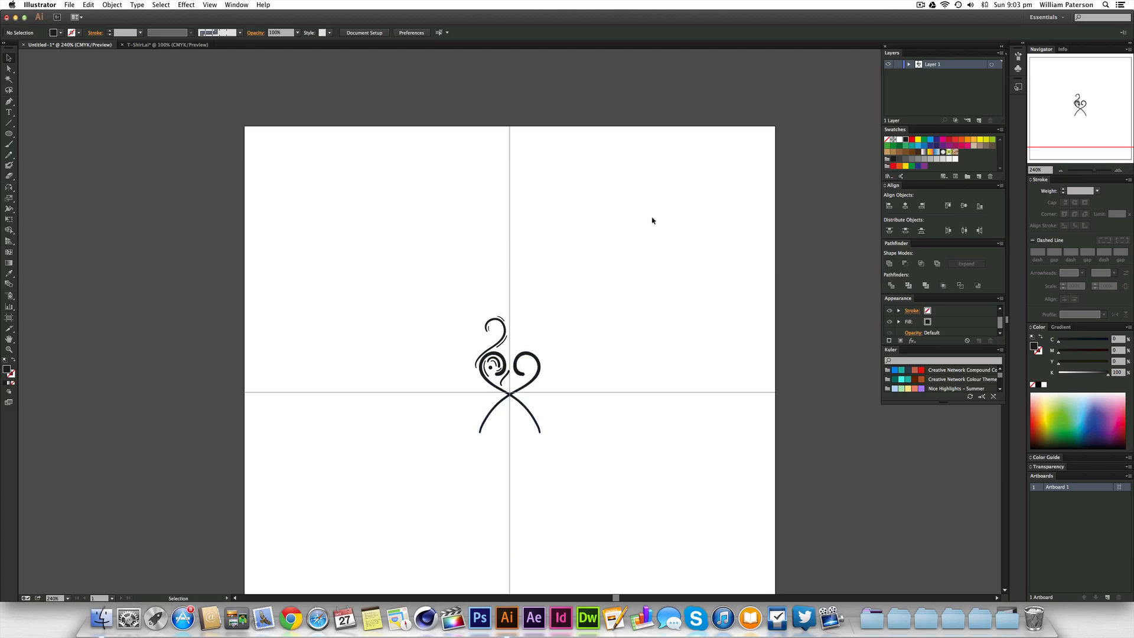
mouse_move(499, 161)
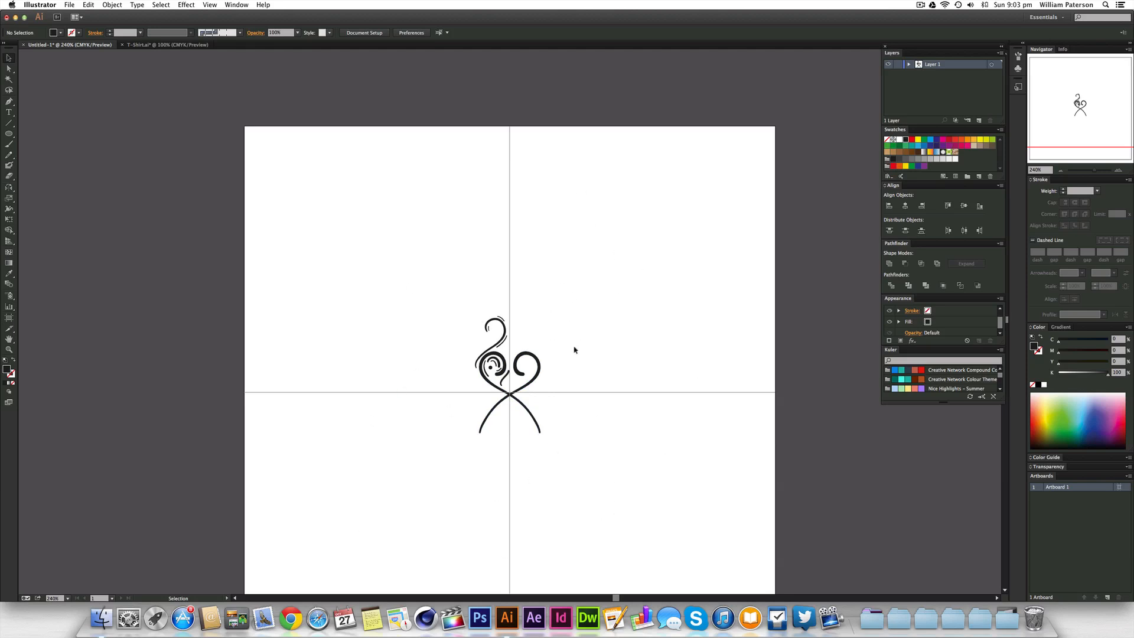
click(509, 368)
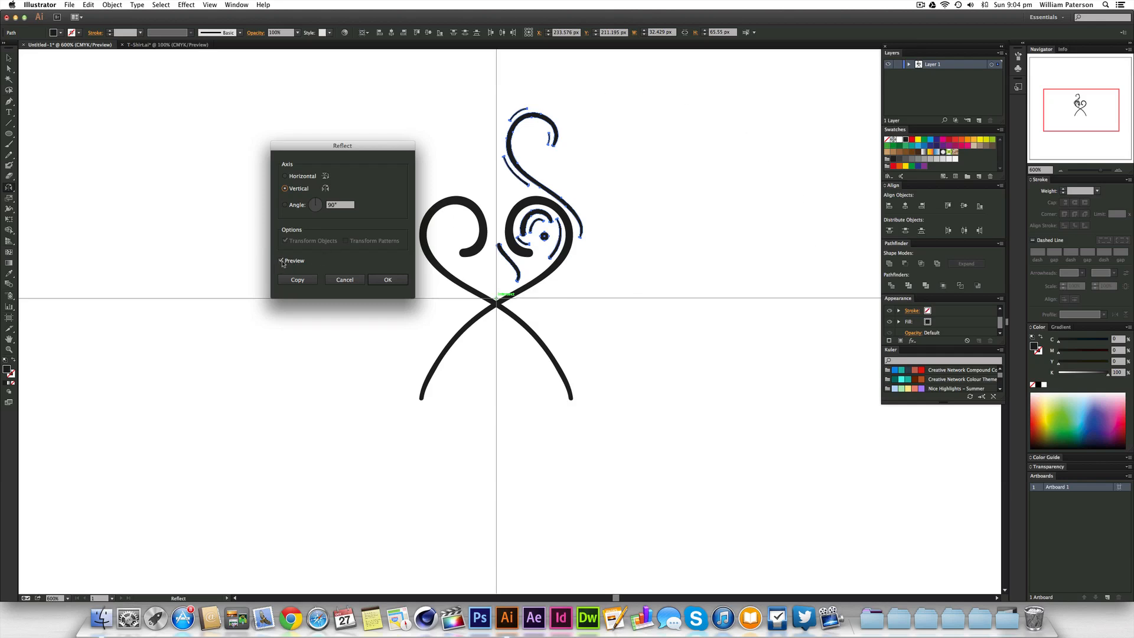
Step: Reflect a vertical copy of the left swirls across the centre guide, then deselect
click(388, 279)
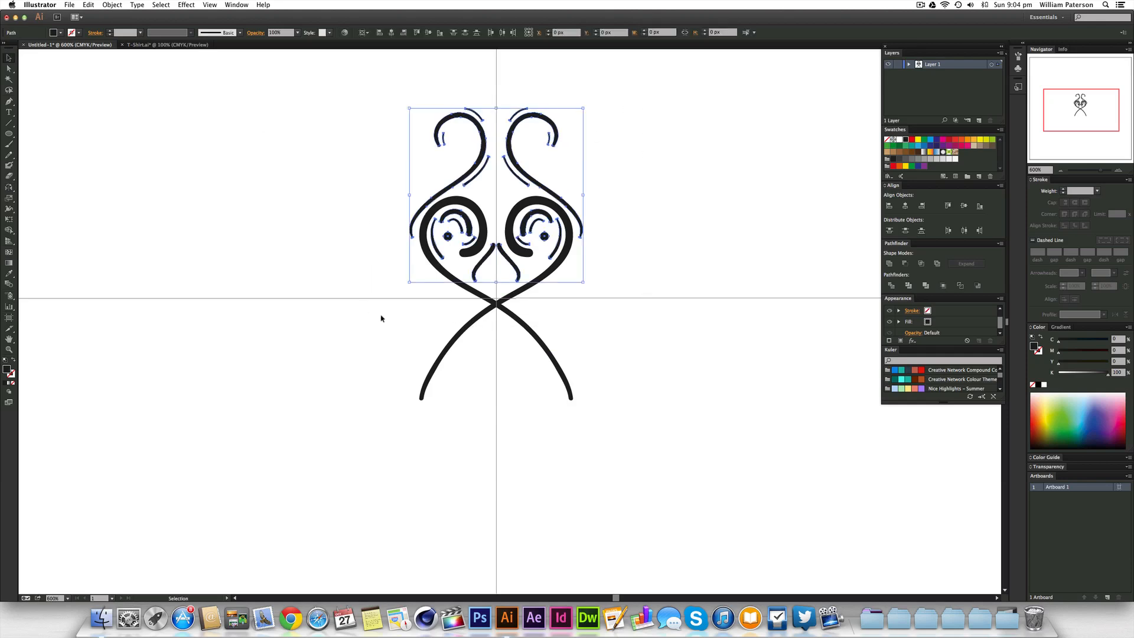
click(357, 304)
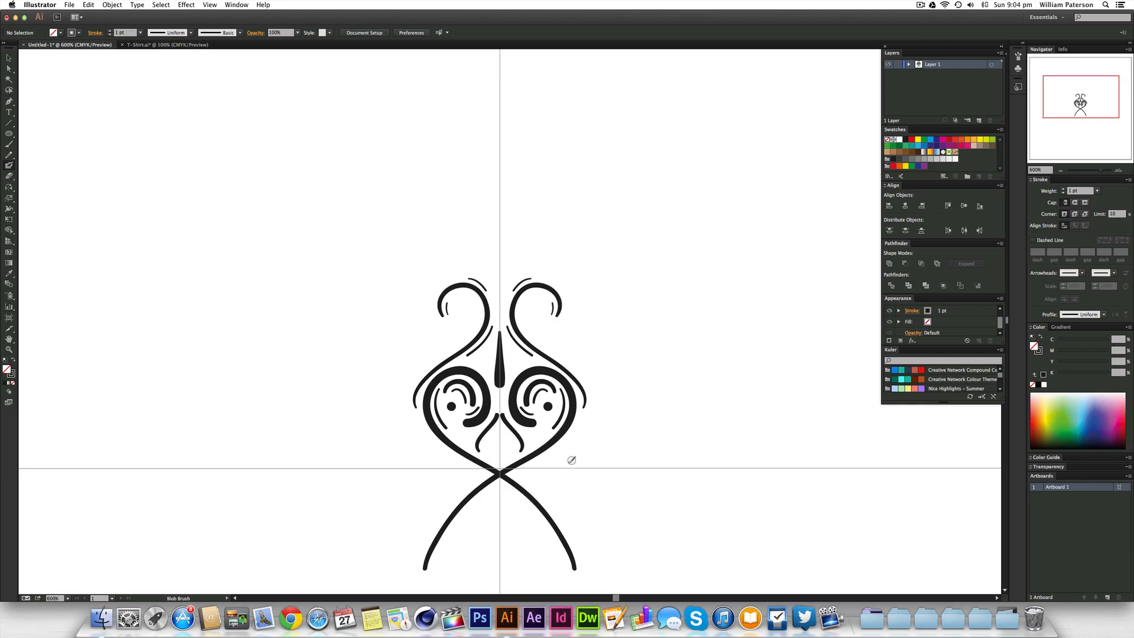
mouse_move(560, 454)
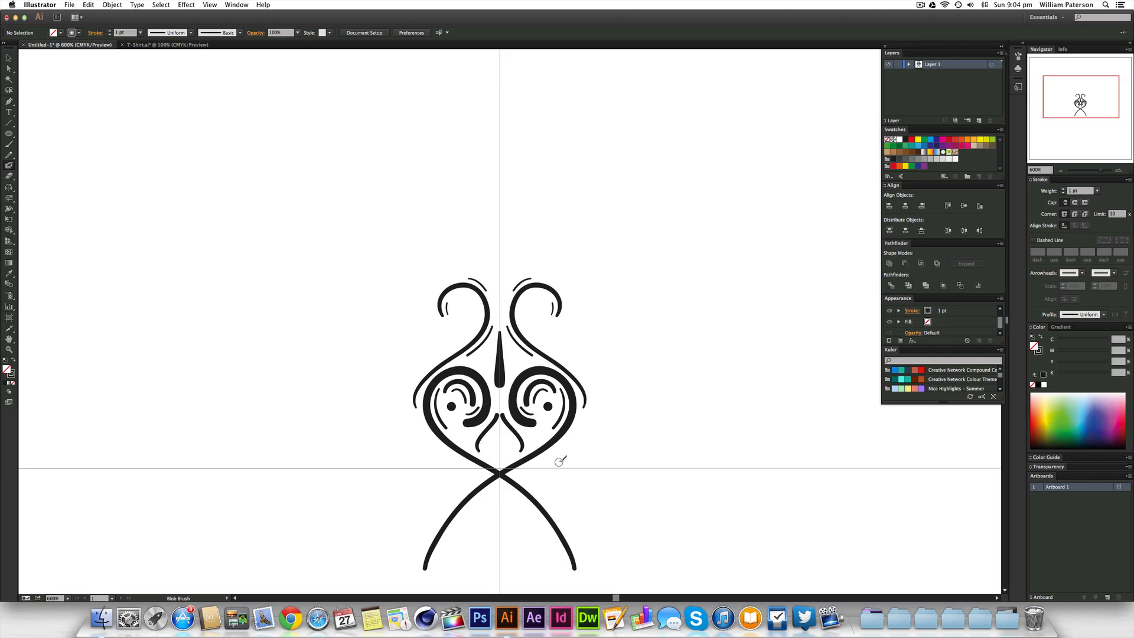
Step: Paint a trial side stroke, then a long curling Blob Brush swirl off the right
drag(561, 463, 629, 257)
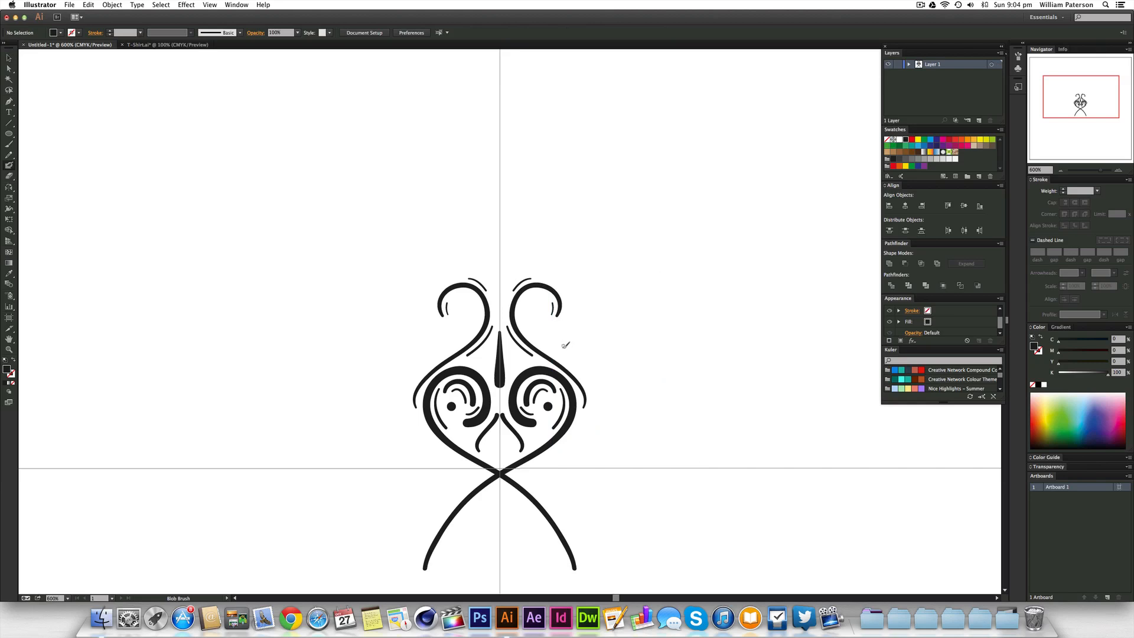
mouse_move(567, 347)
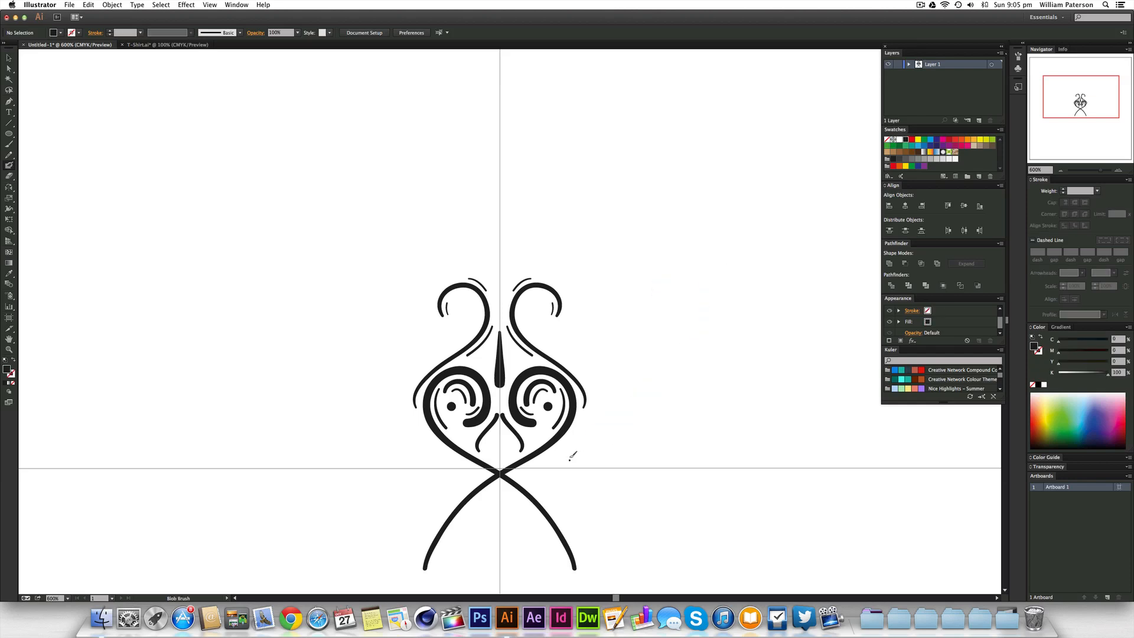
drag(572, 457, 680, 282)
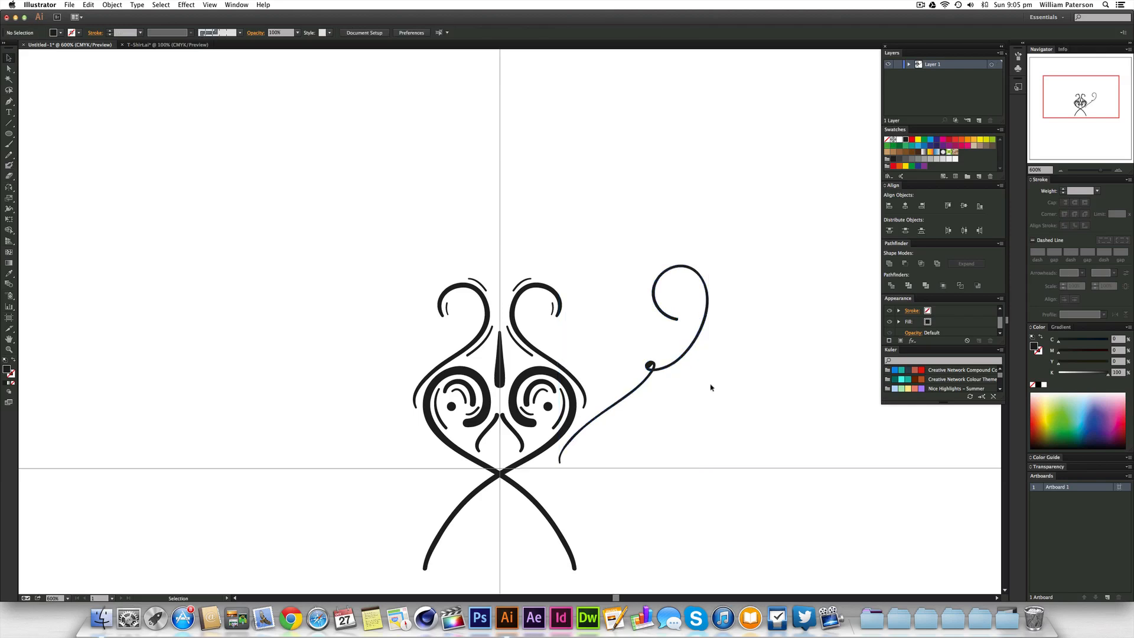
Step: Select the right side swirl for mirroring, then the swirls above the crossing curves
click(649, 365)
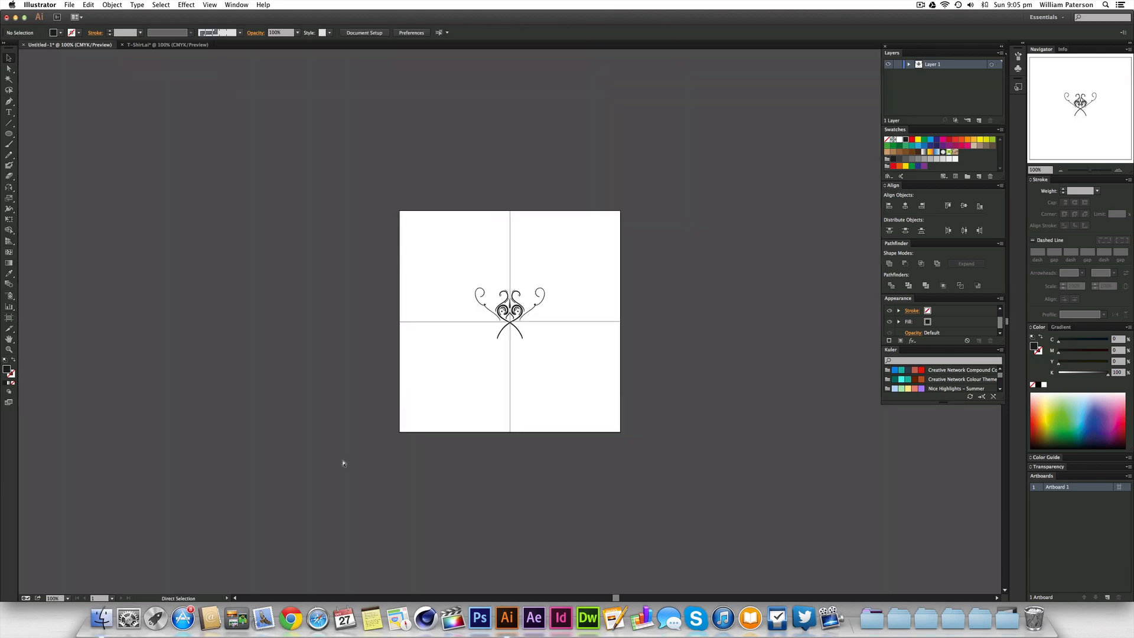
click(507, 296)
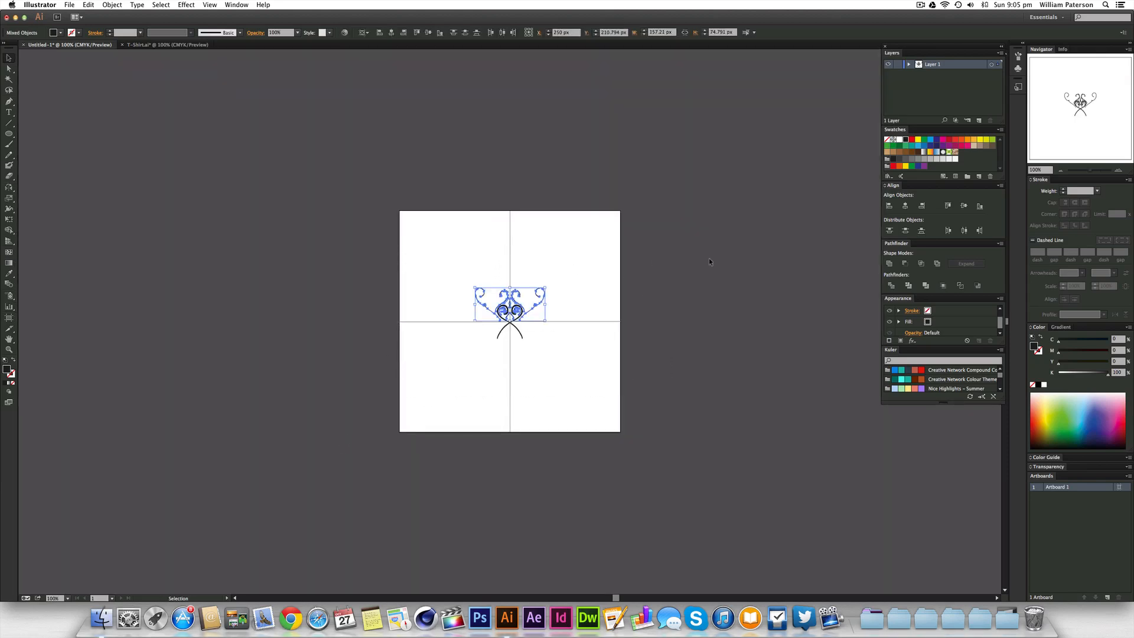